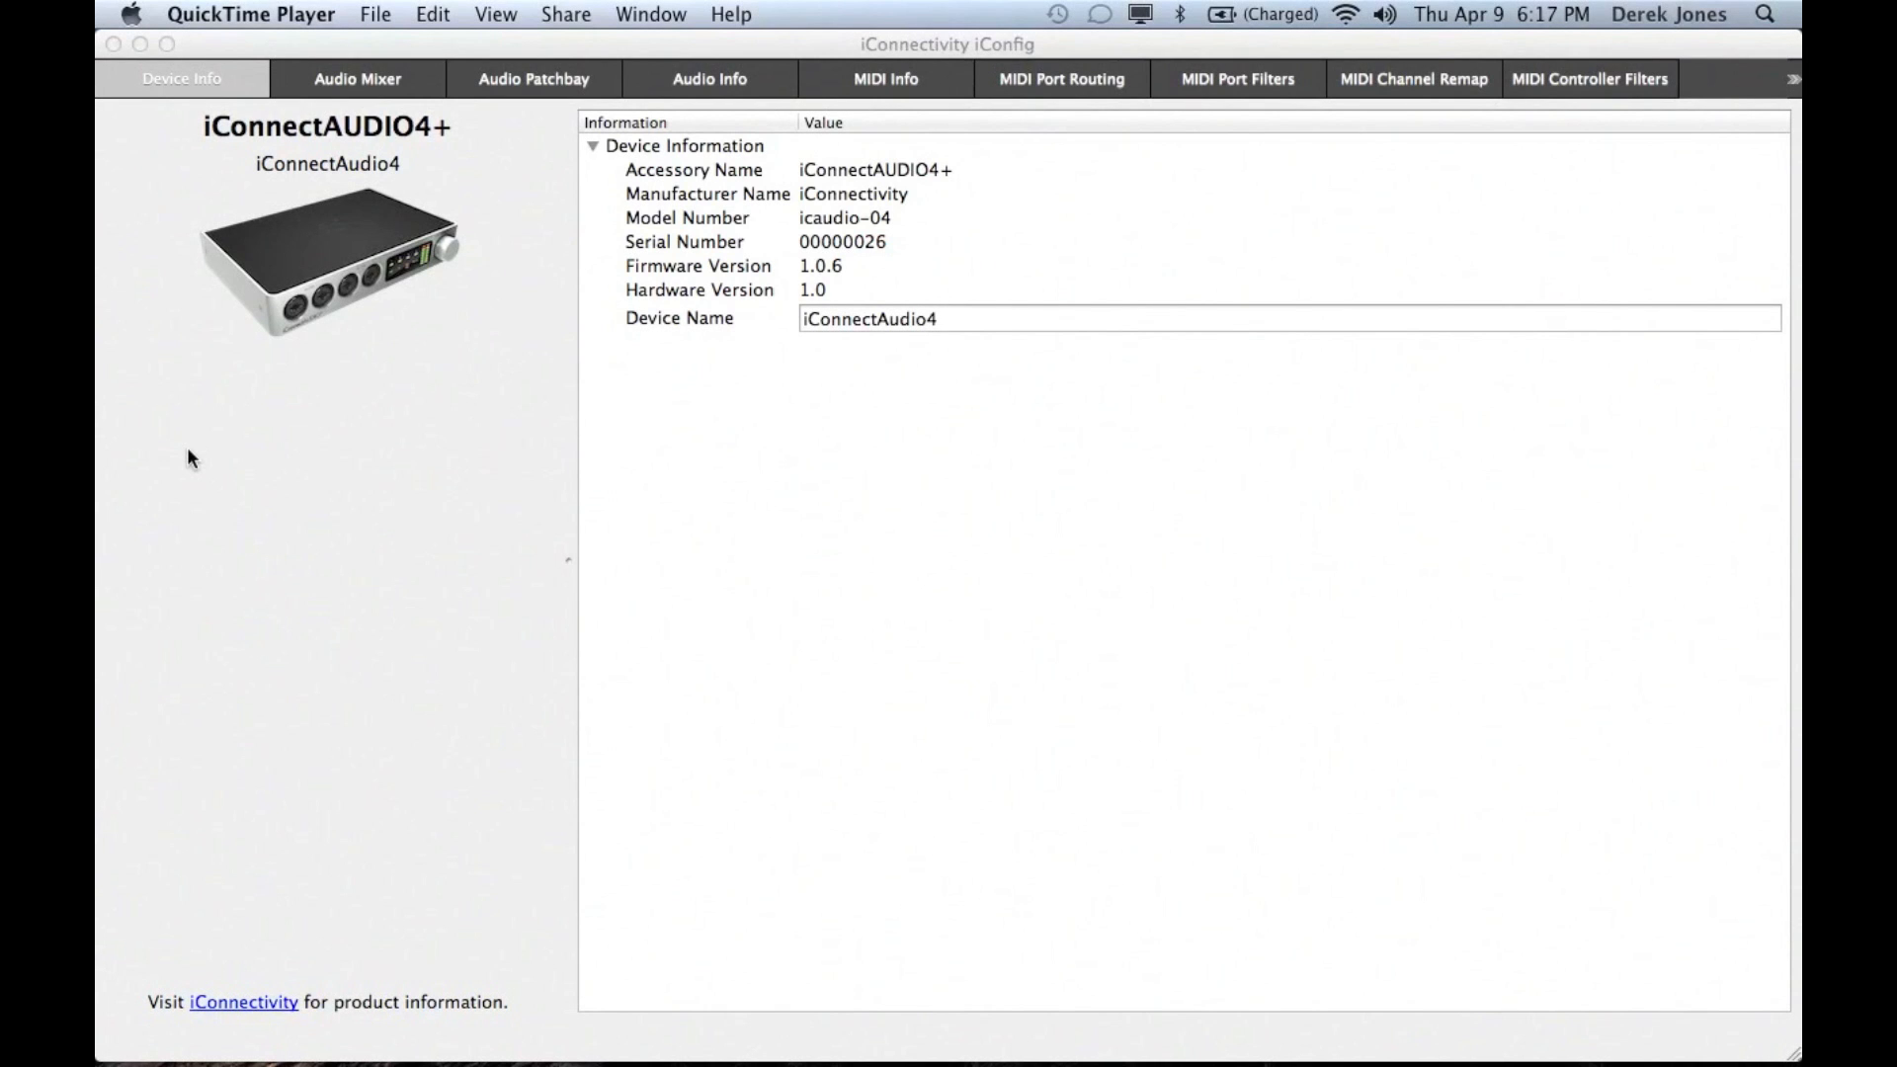
{"action": "mouse_move", "coordinate": [176, 457]}
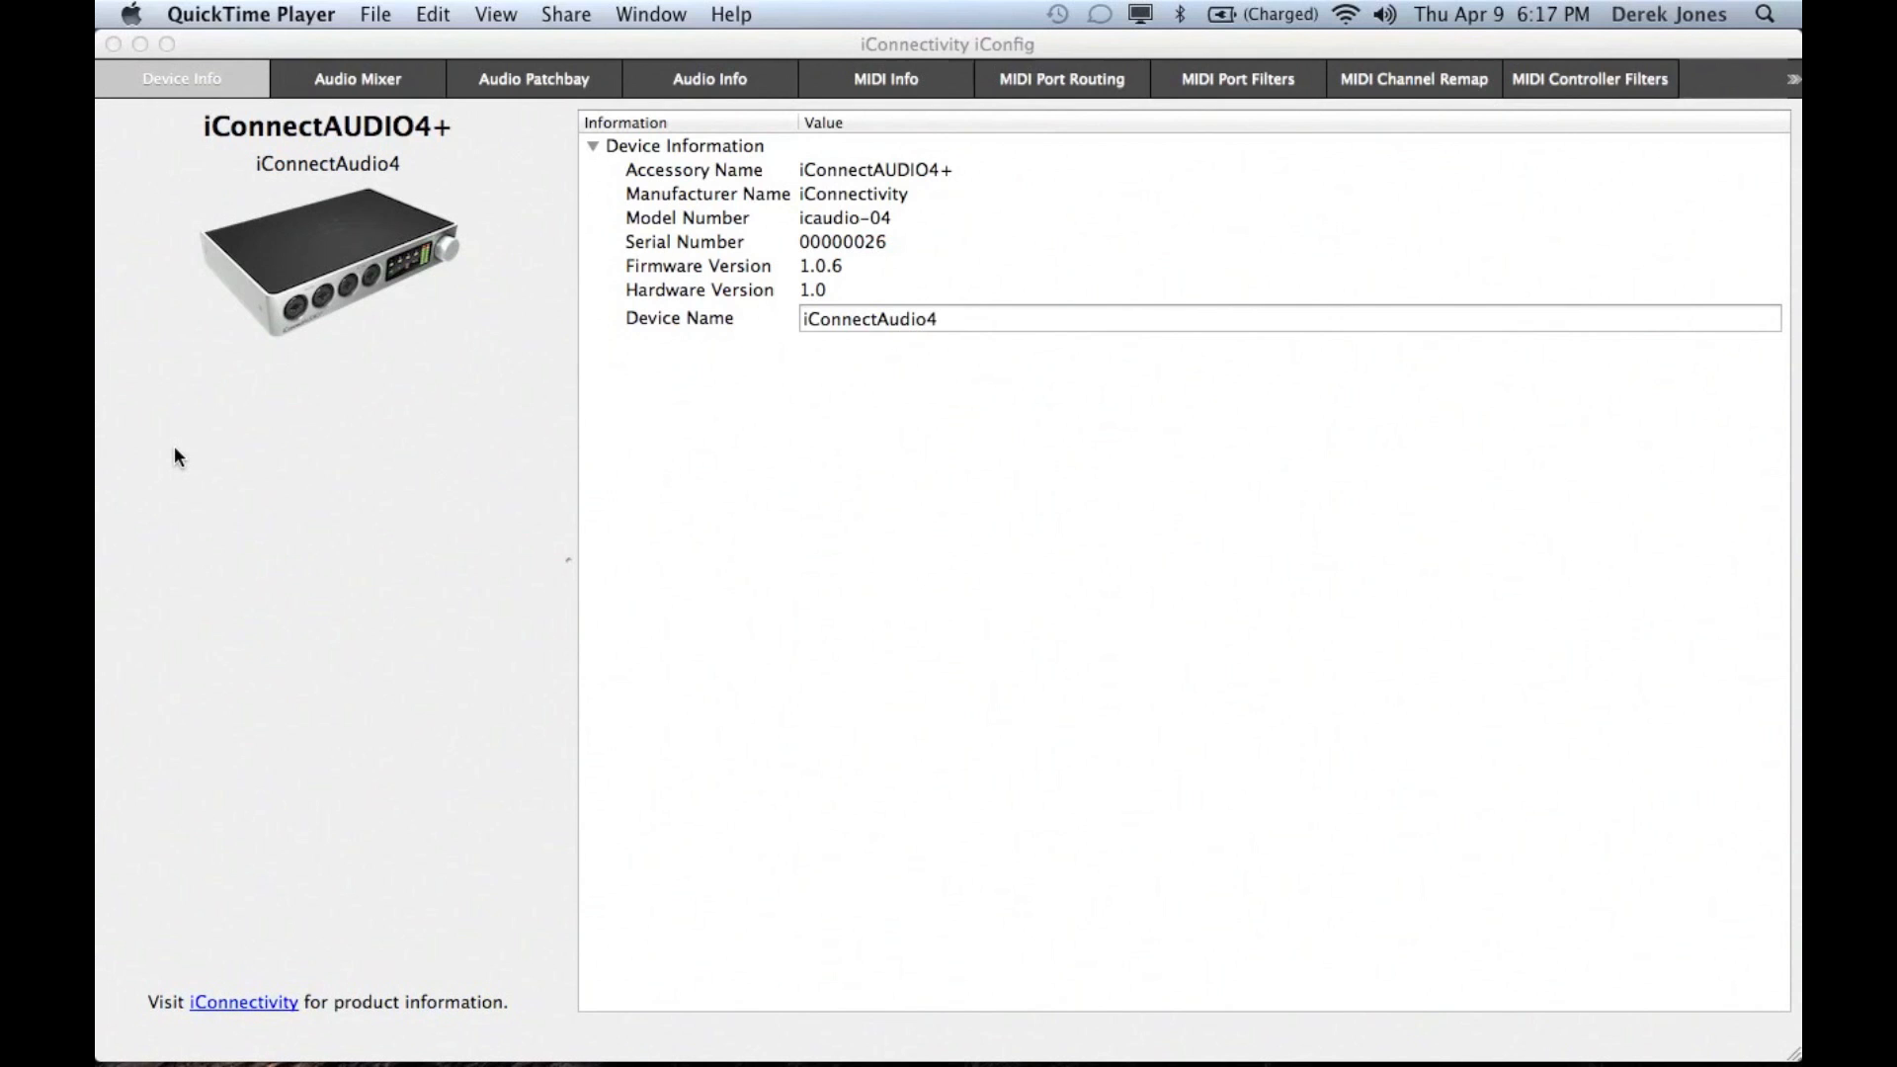
{"action": "mouse_move", "coordinate": [179, 452]}
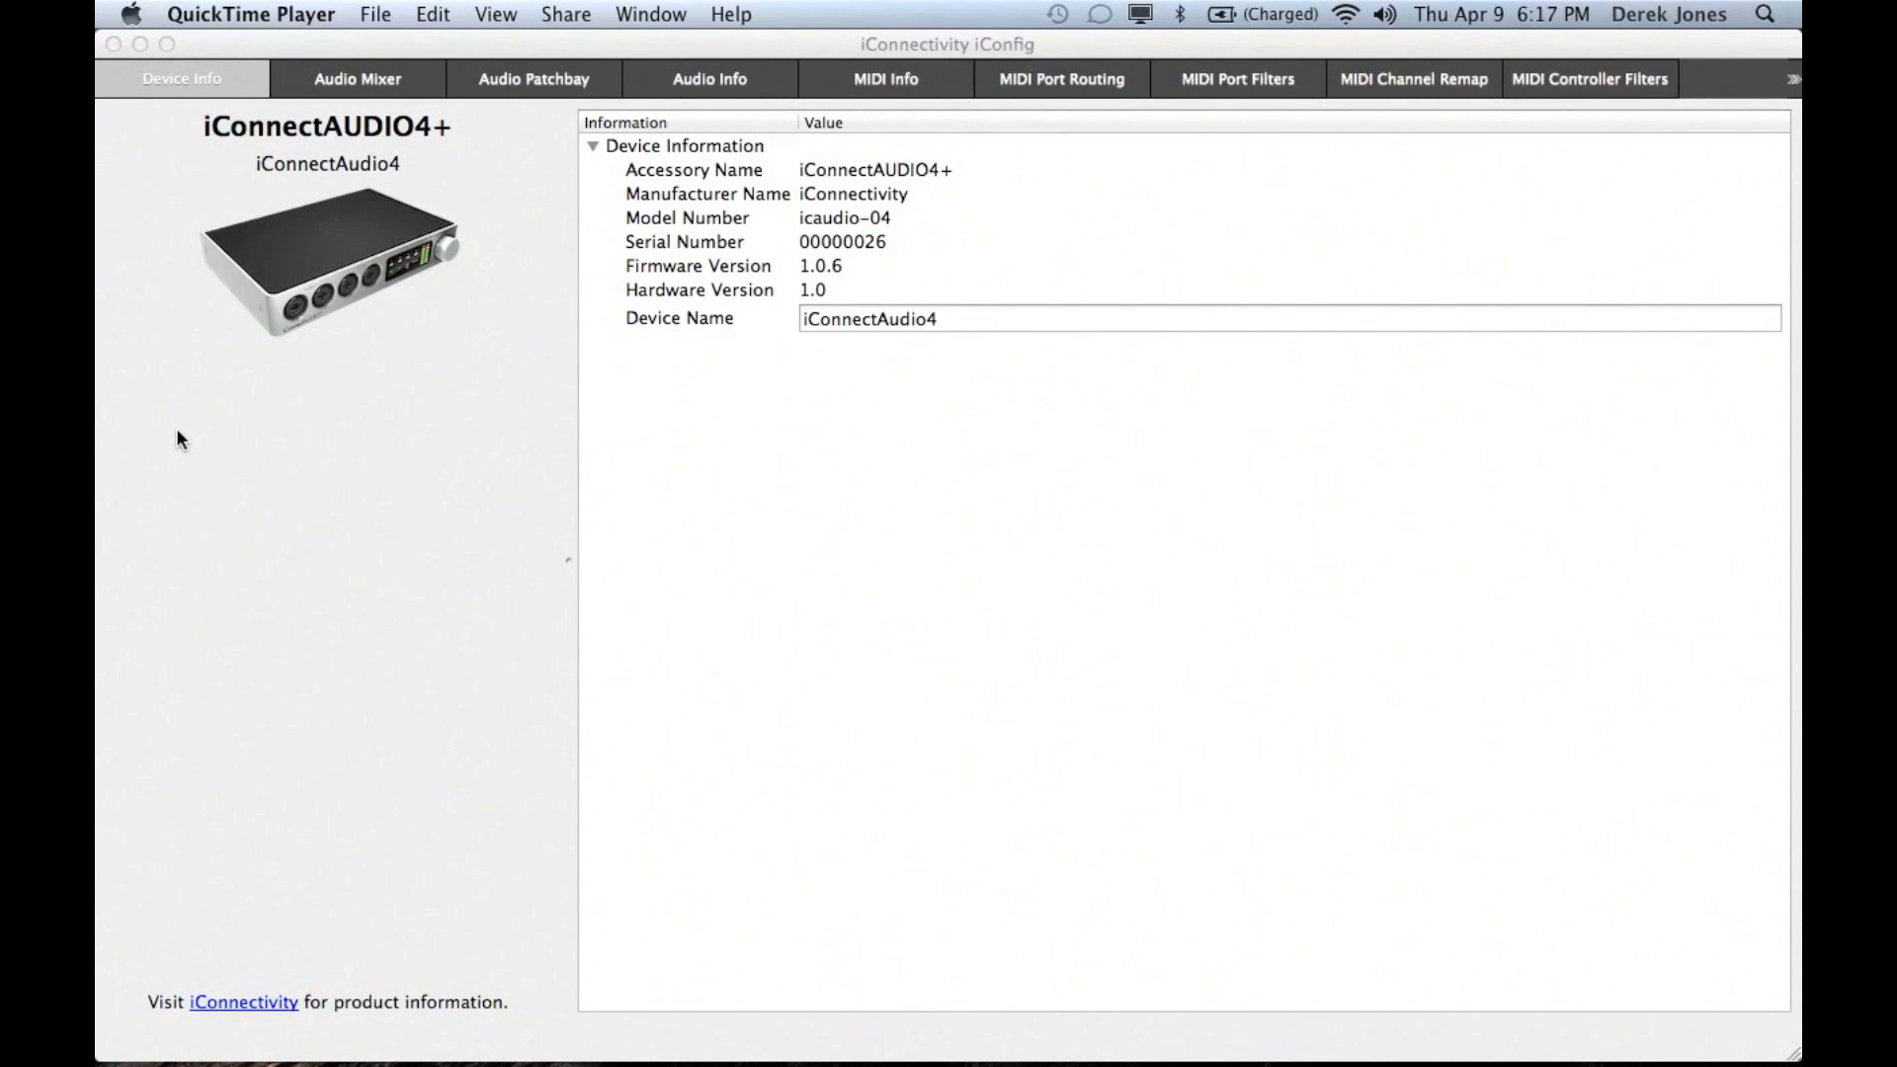
{"action": "mouse_move", "coordinate": [244, 422]}
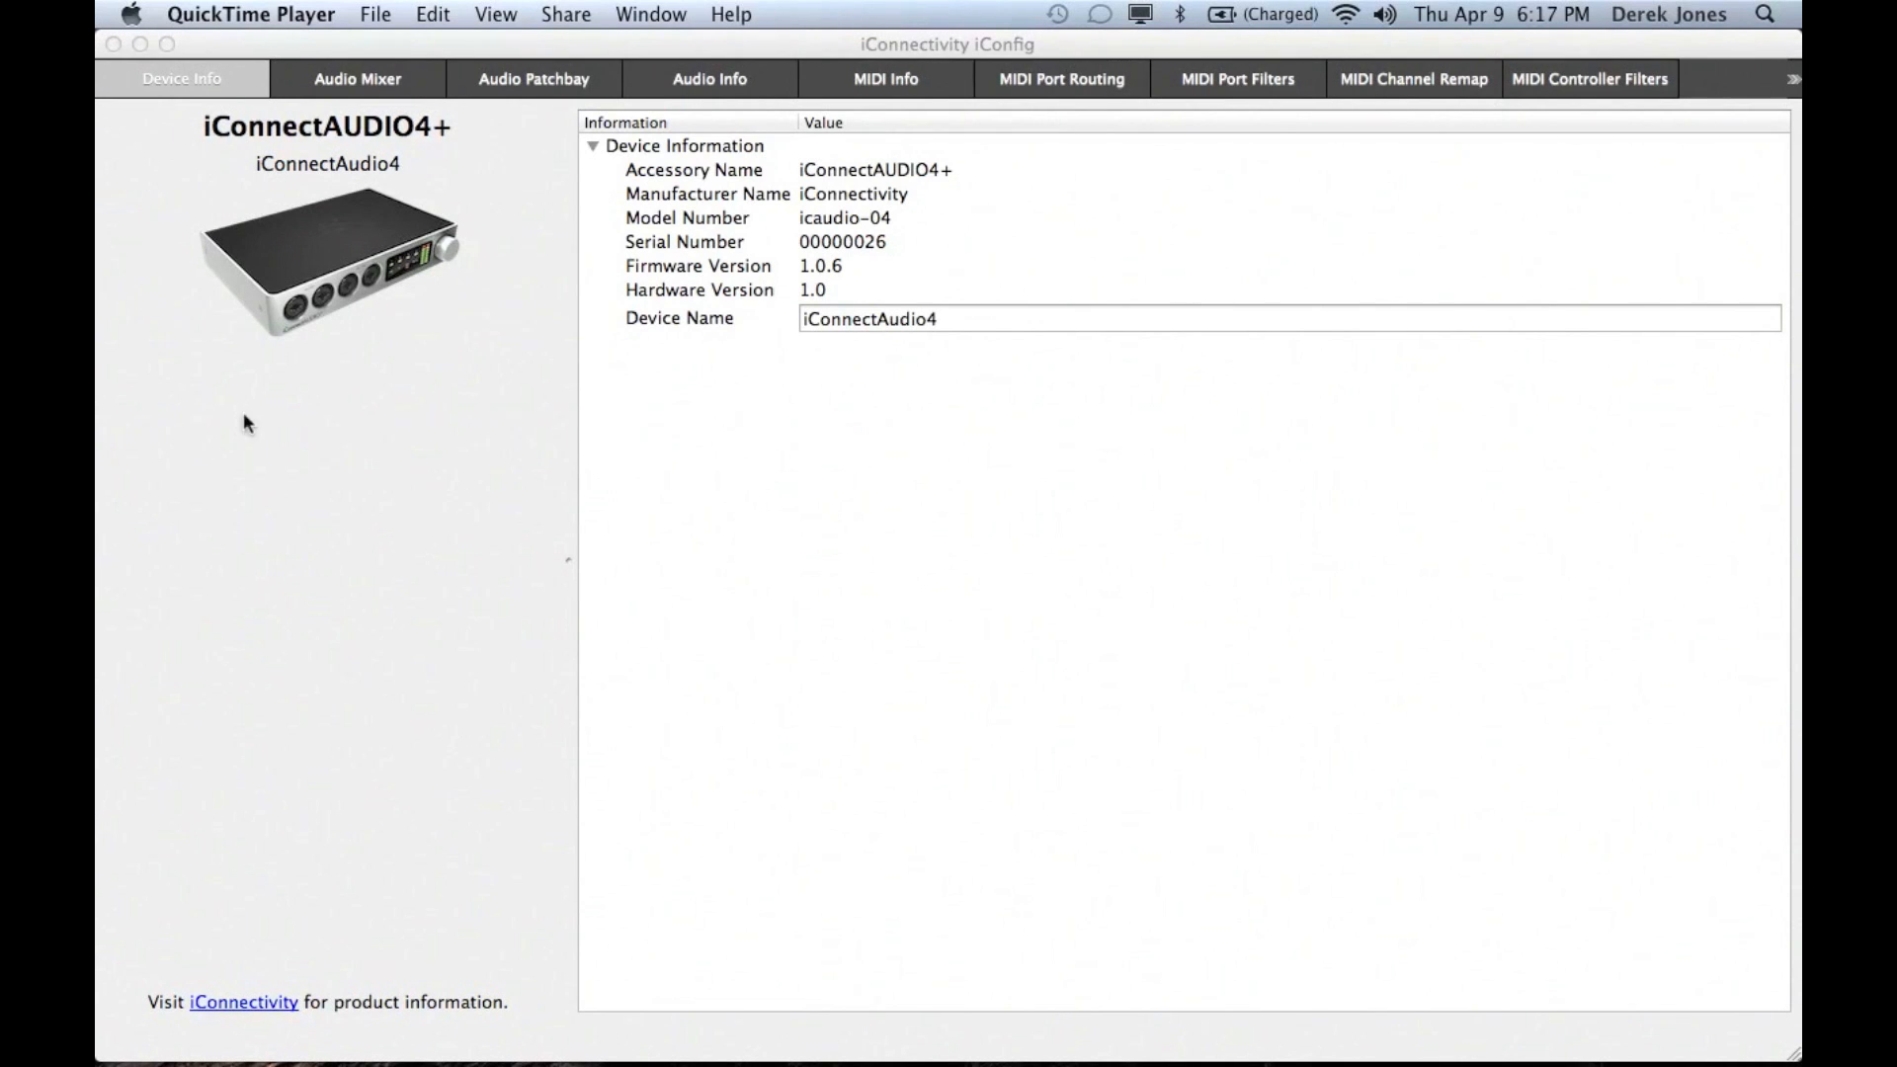
{"action": "mouse_move", "coordinate": [424, 343]}
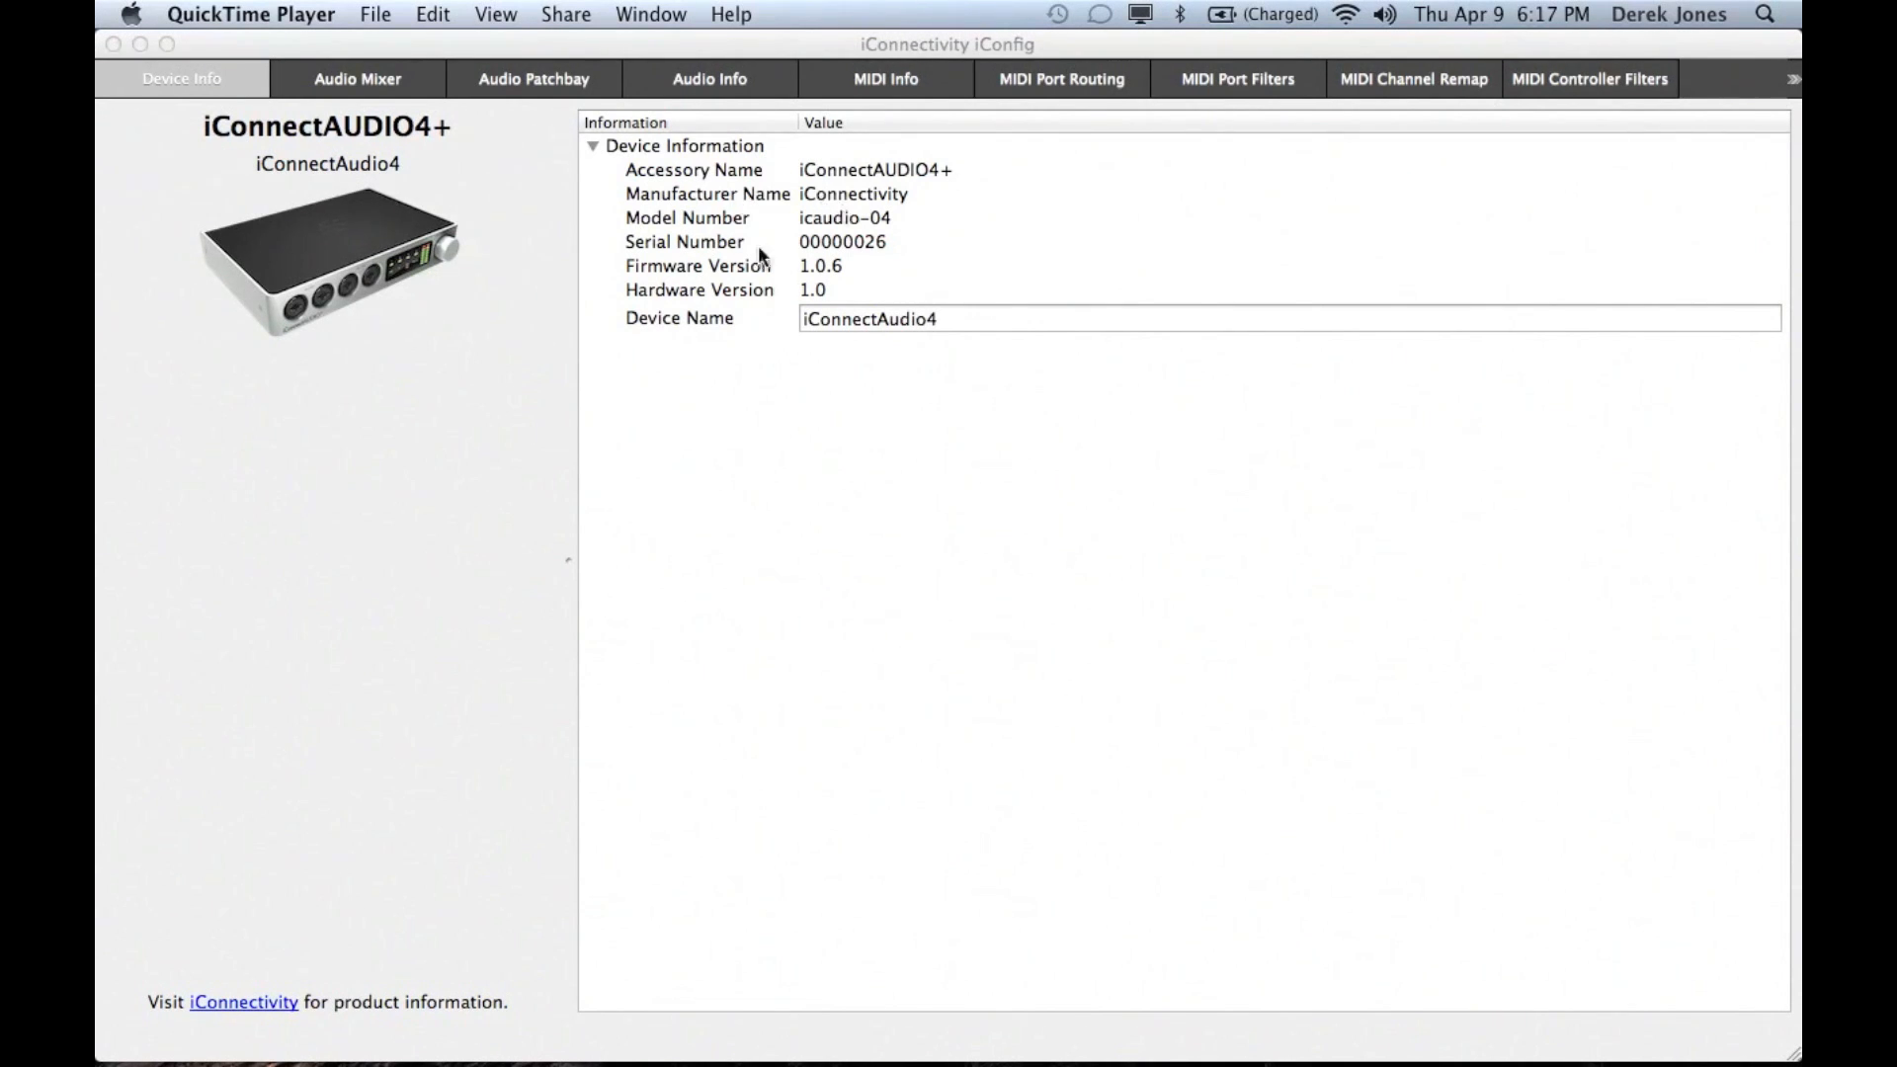
- View the Audio Mixer's analog inputs, sub mix bussing and outputs, then the patchbay routing grid
{"action": "left_click", "coordinate": [355, 79]}
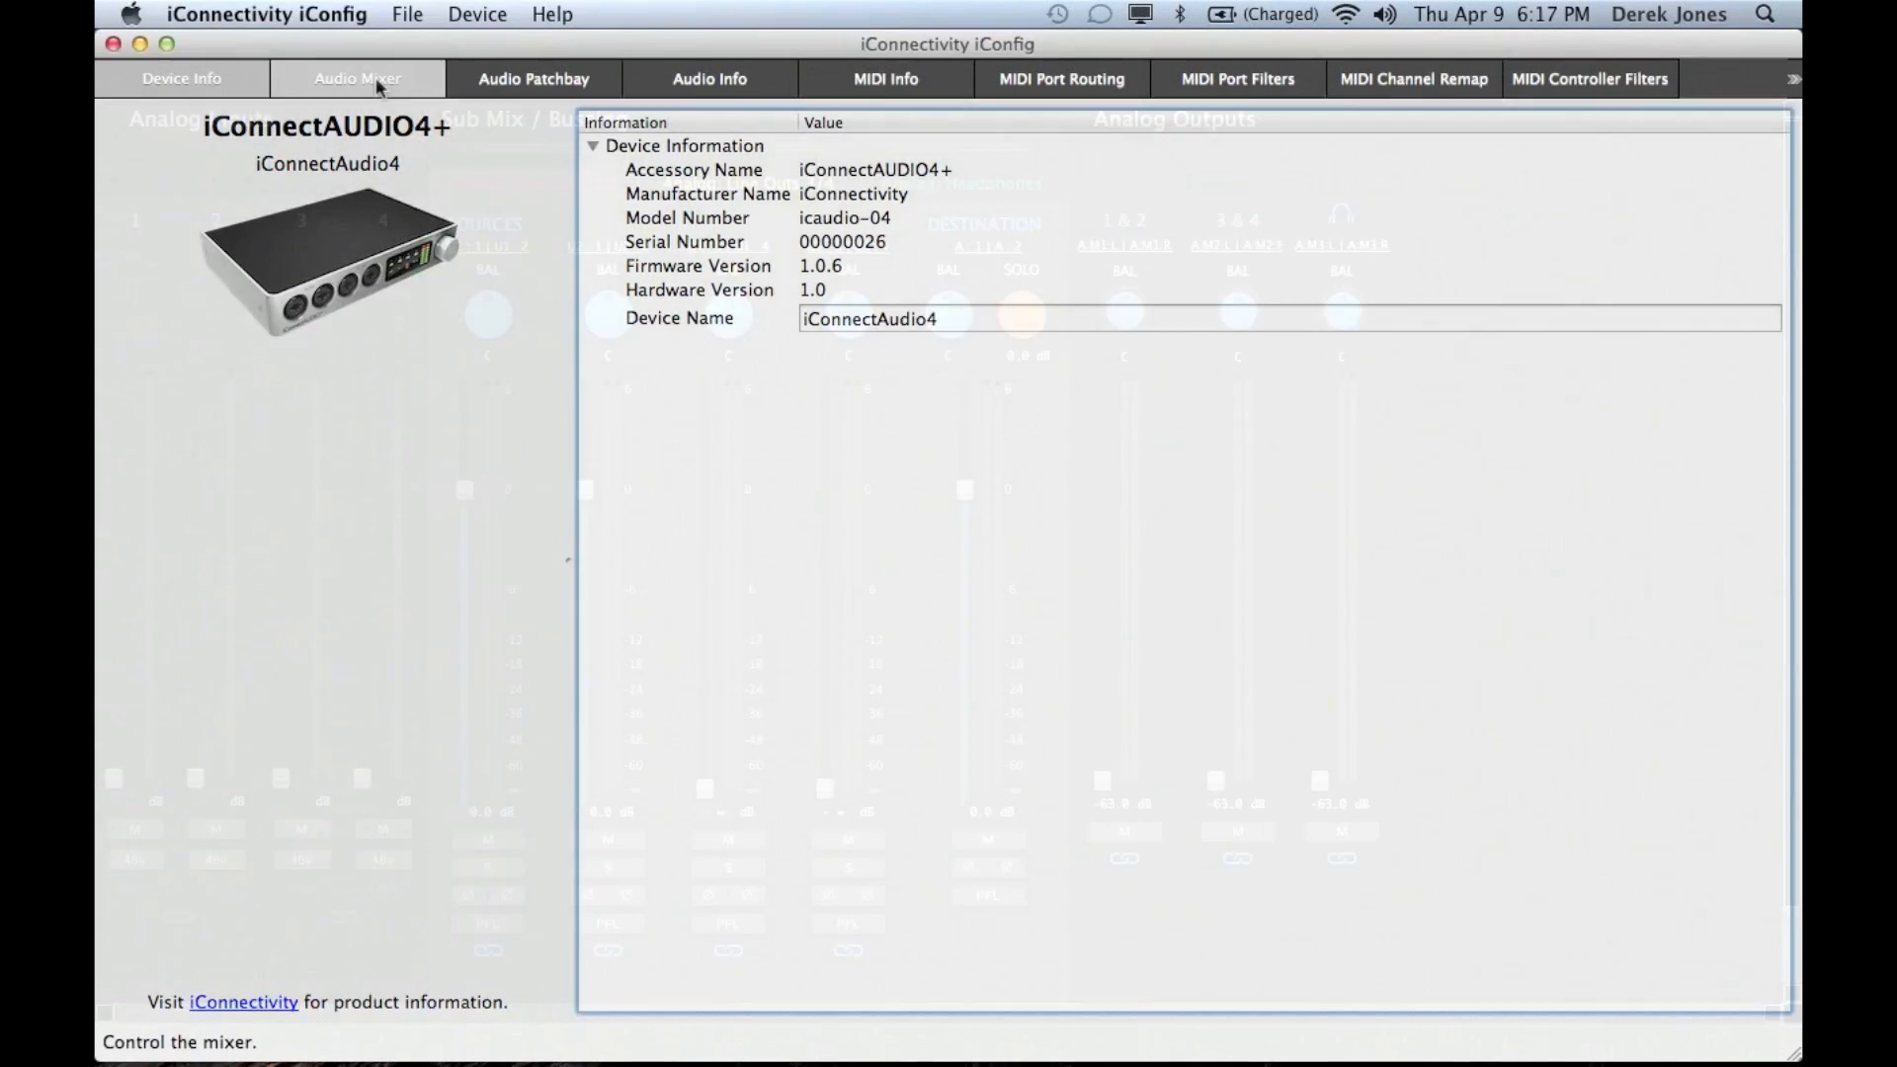
{"action": "left_click", "coordinate": [355, 77]}
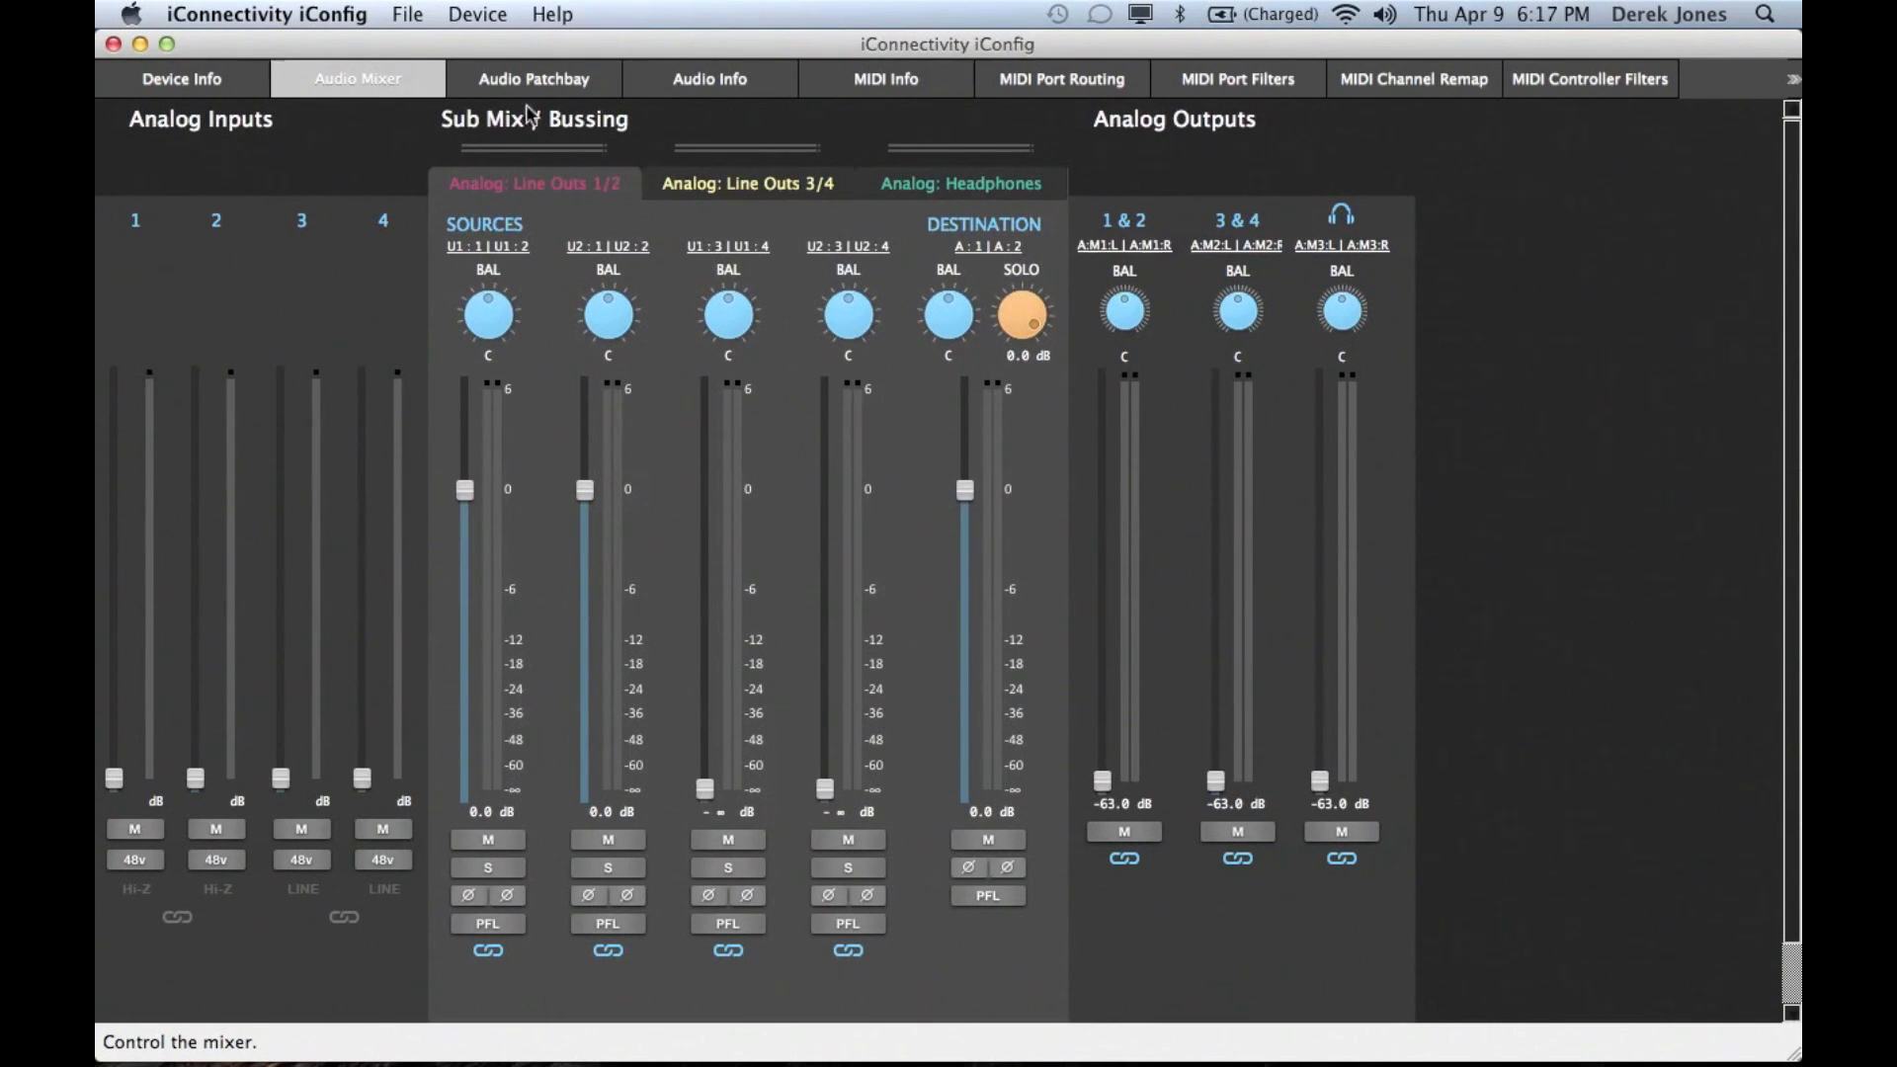
{"action": "left_click", "coordinate": [533, 79]}
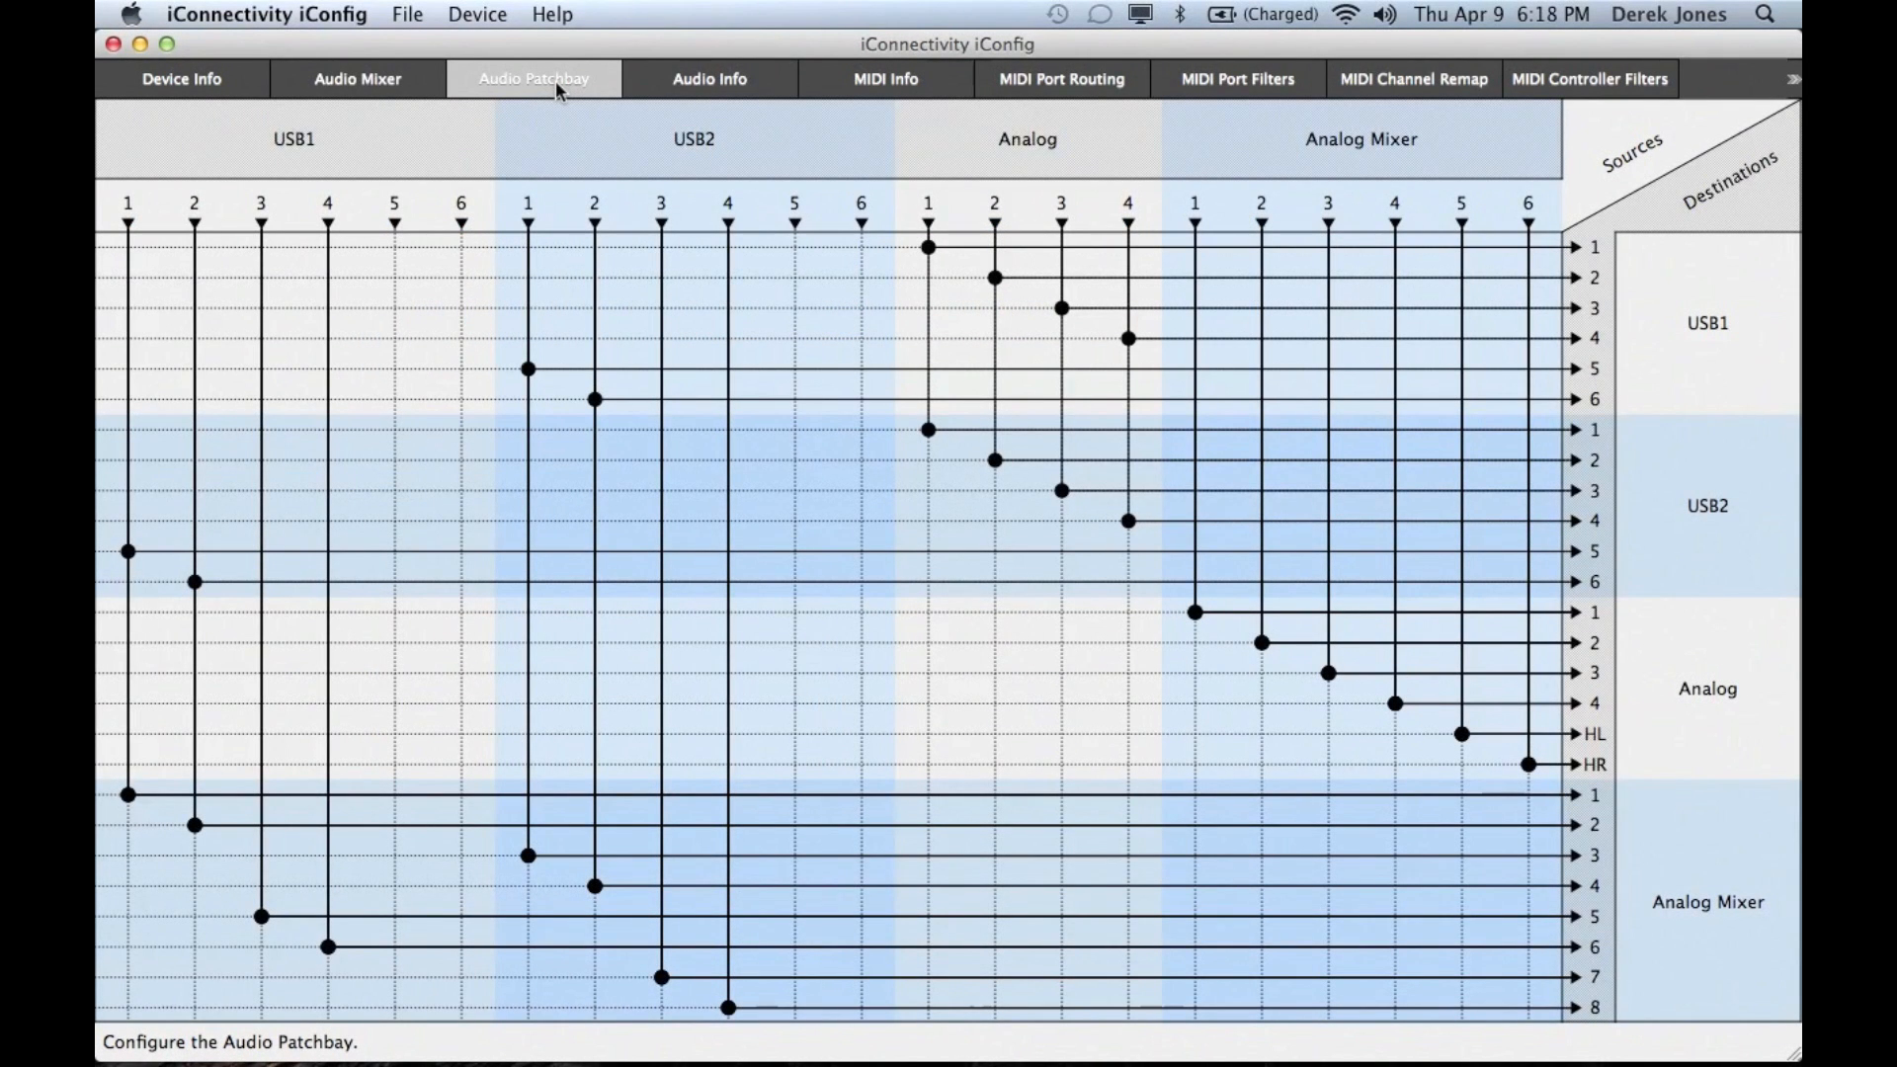
{"action": "mouse_move", "coordinate": [557, 90]}
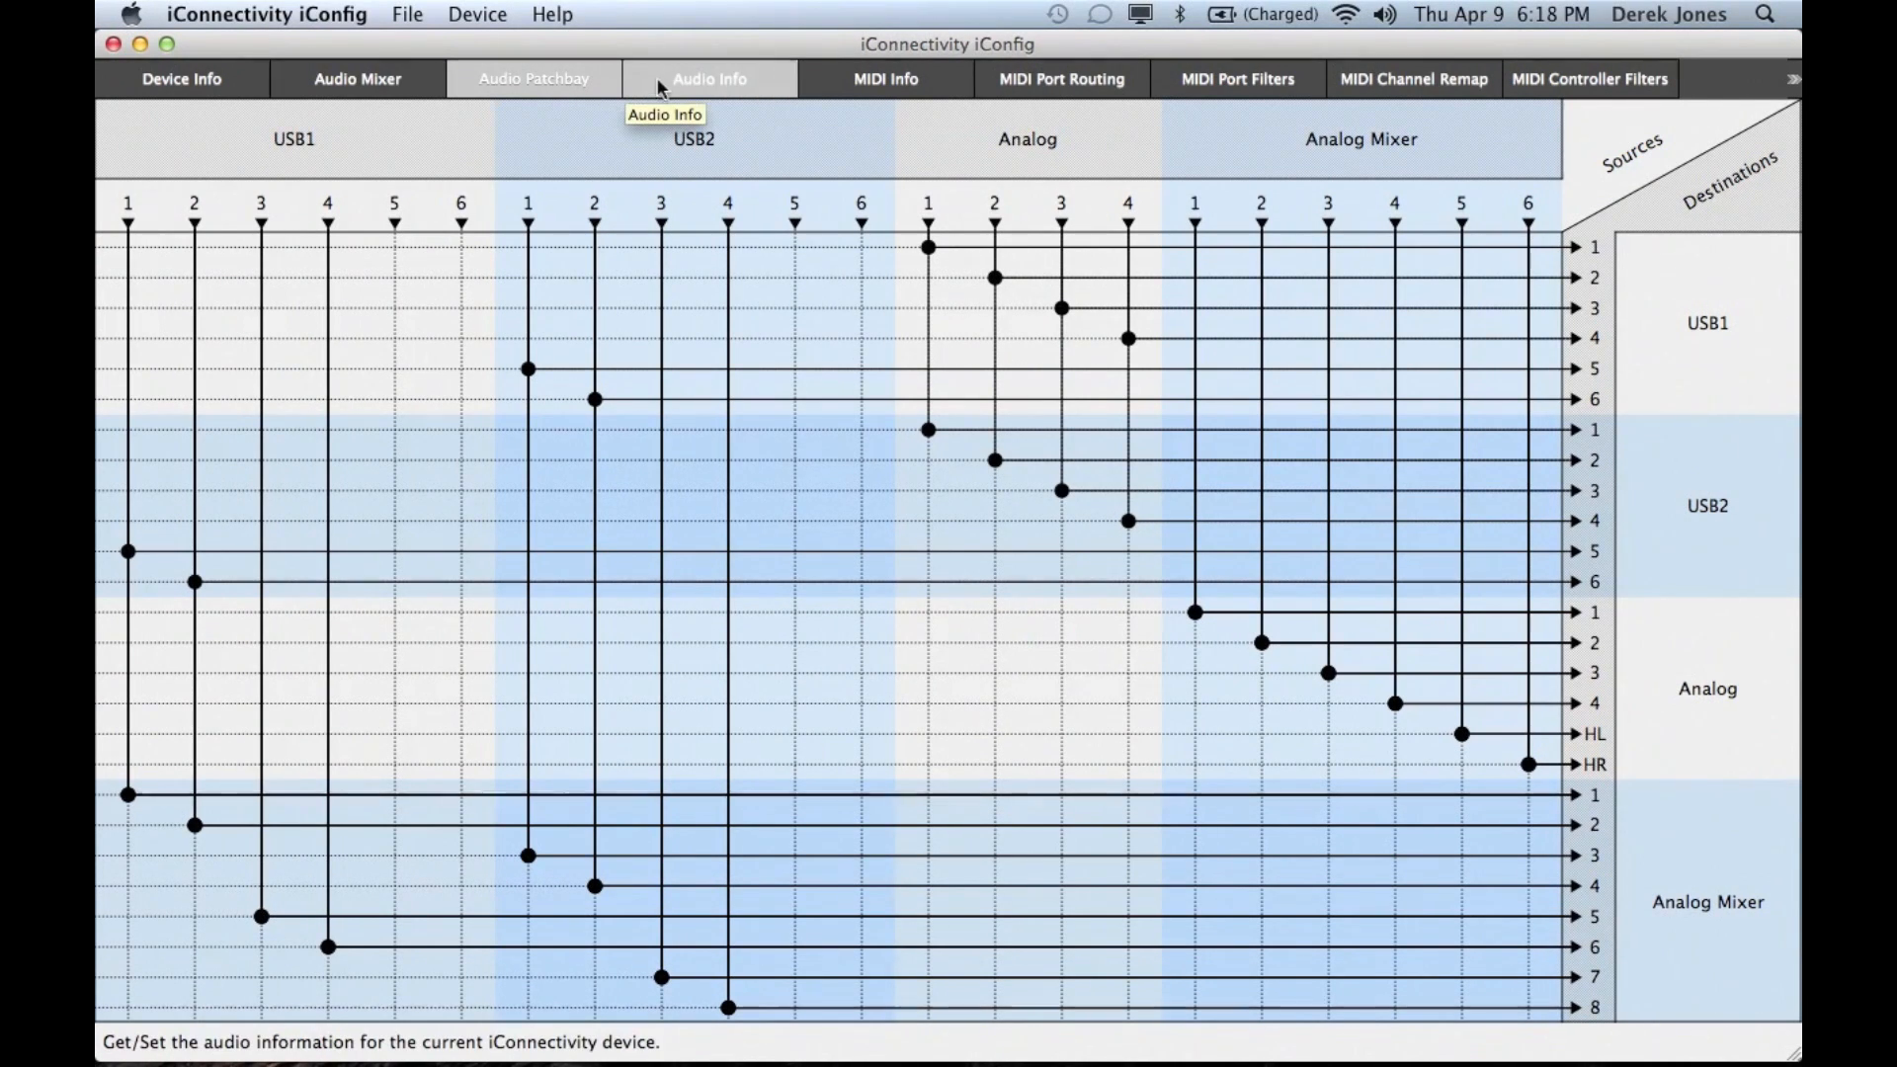
- Move from the USB/analog patchbay grid to the Audio Info page
{"action": "left_click", "coordinate": [710, 79]}
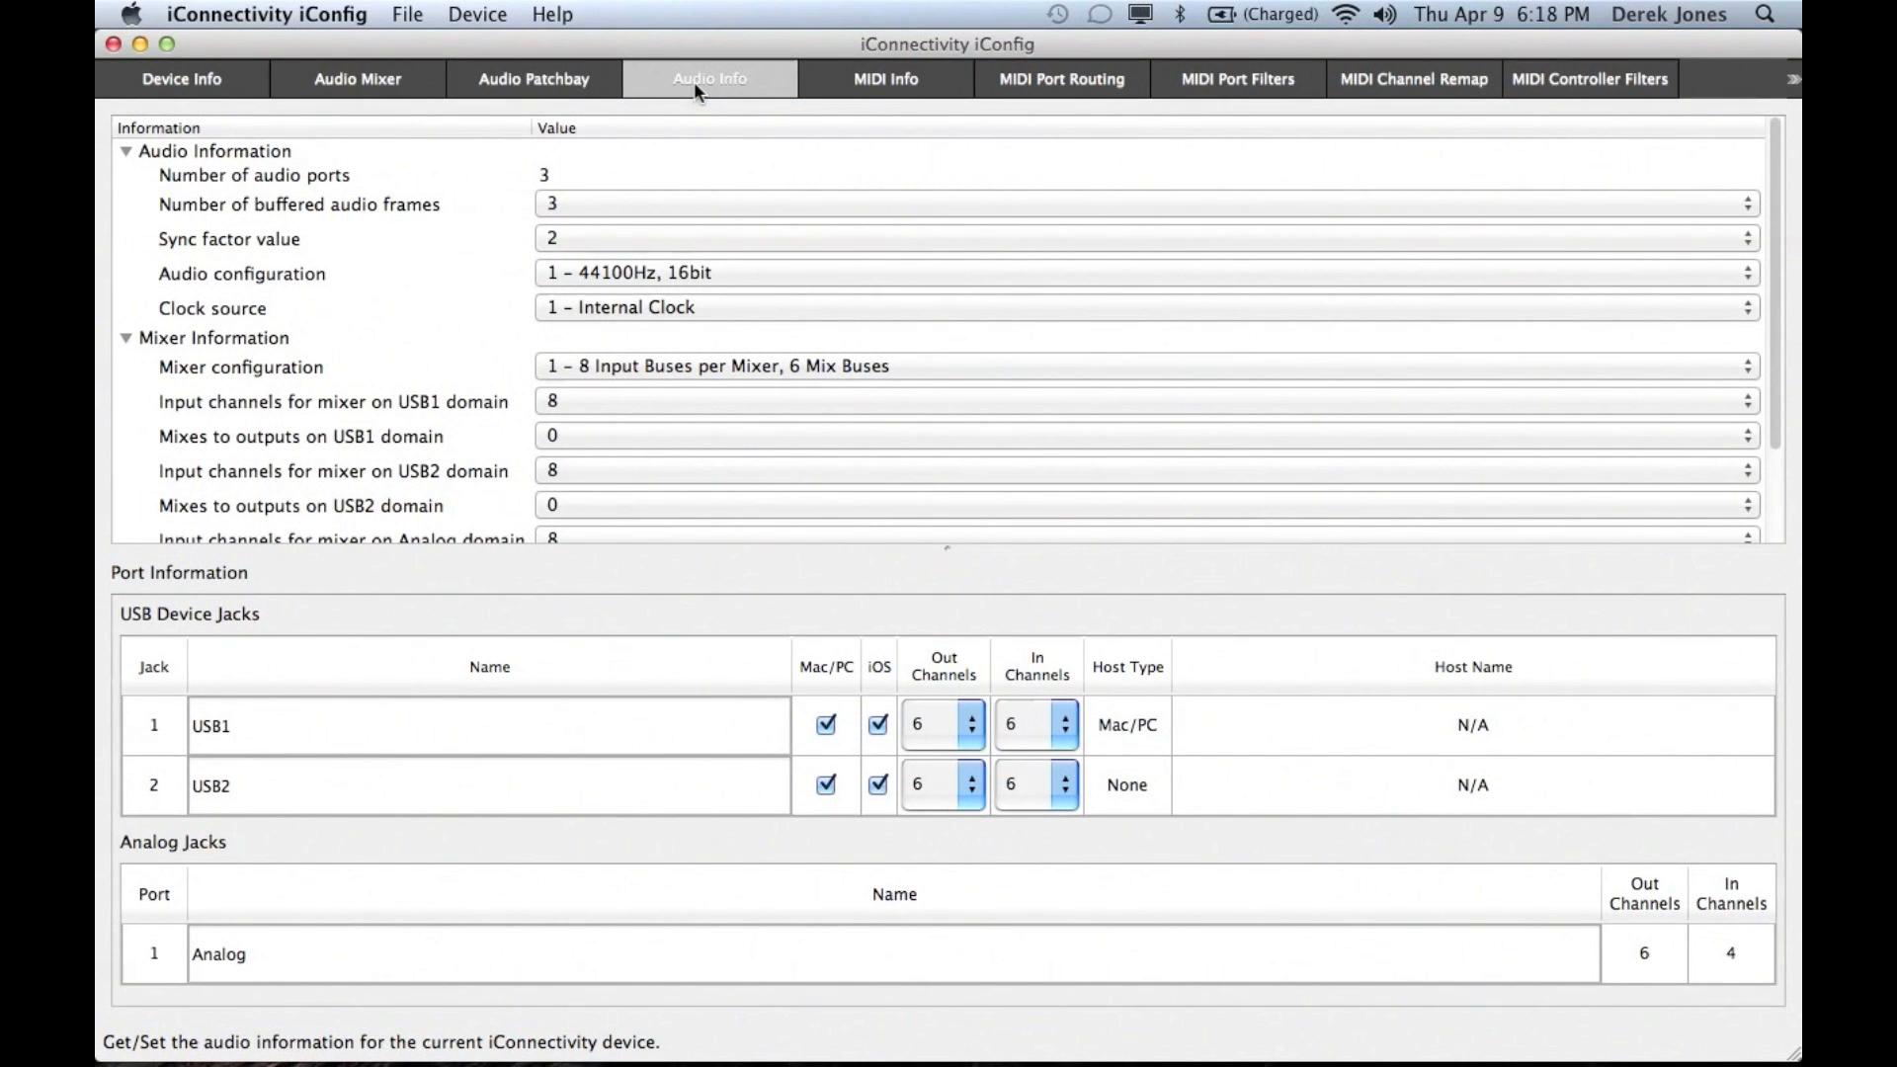
{"action": "mouse_move", "coordinate": [787, 95]}
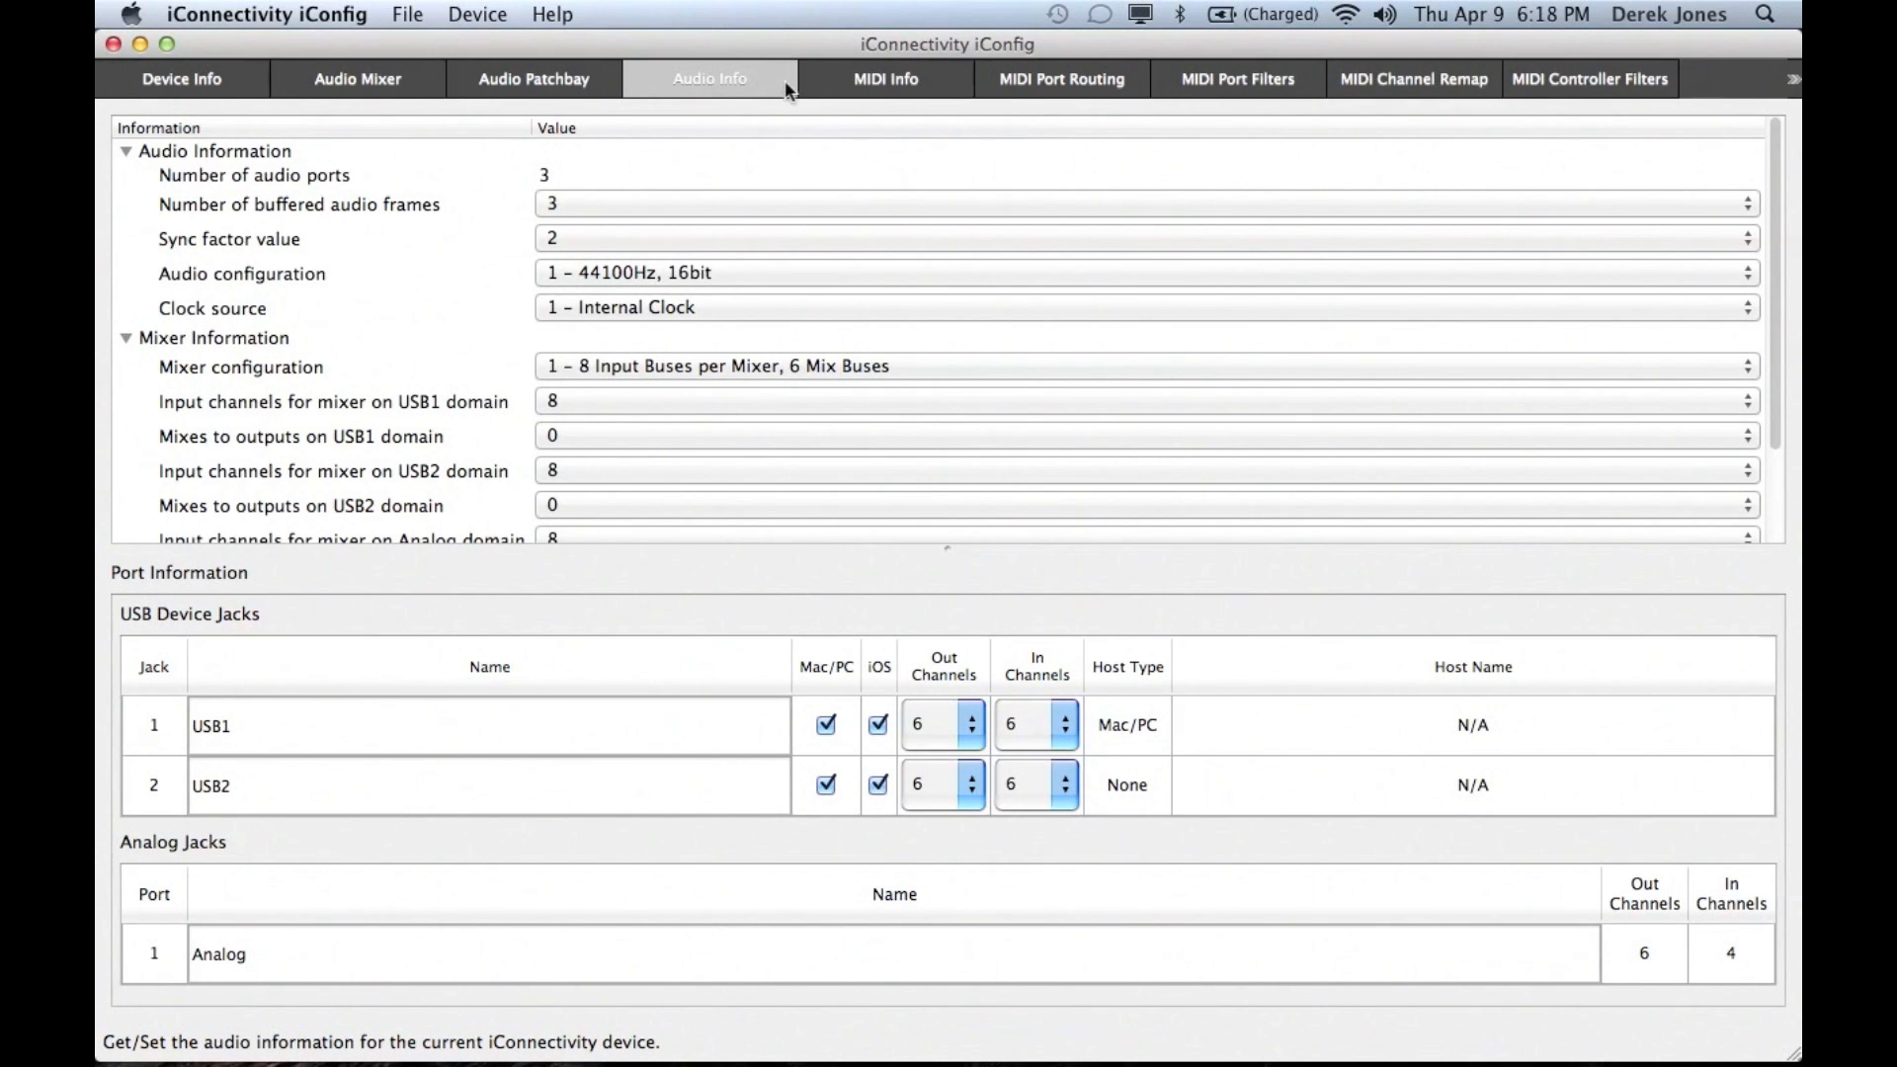
- Switch from audio settings to the MIDI Info page listing 29 MIDI ports
{"action": "left_click", "coordinate": [884, 77]}
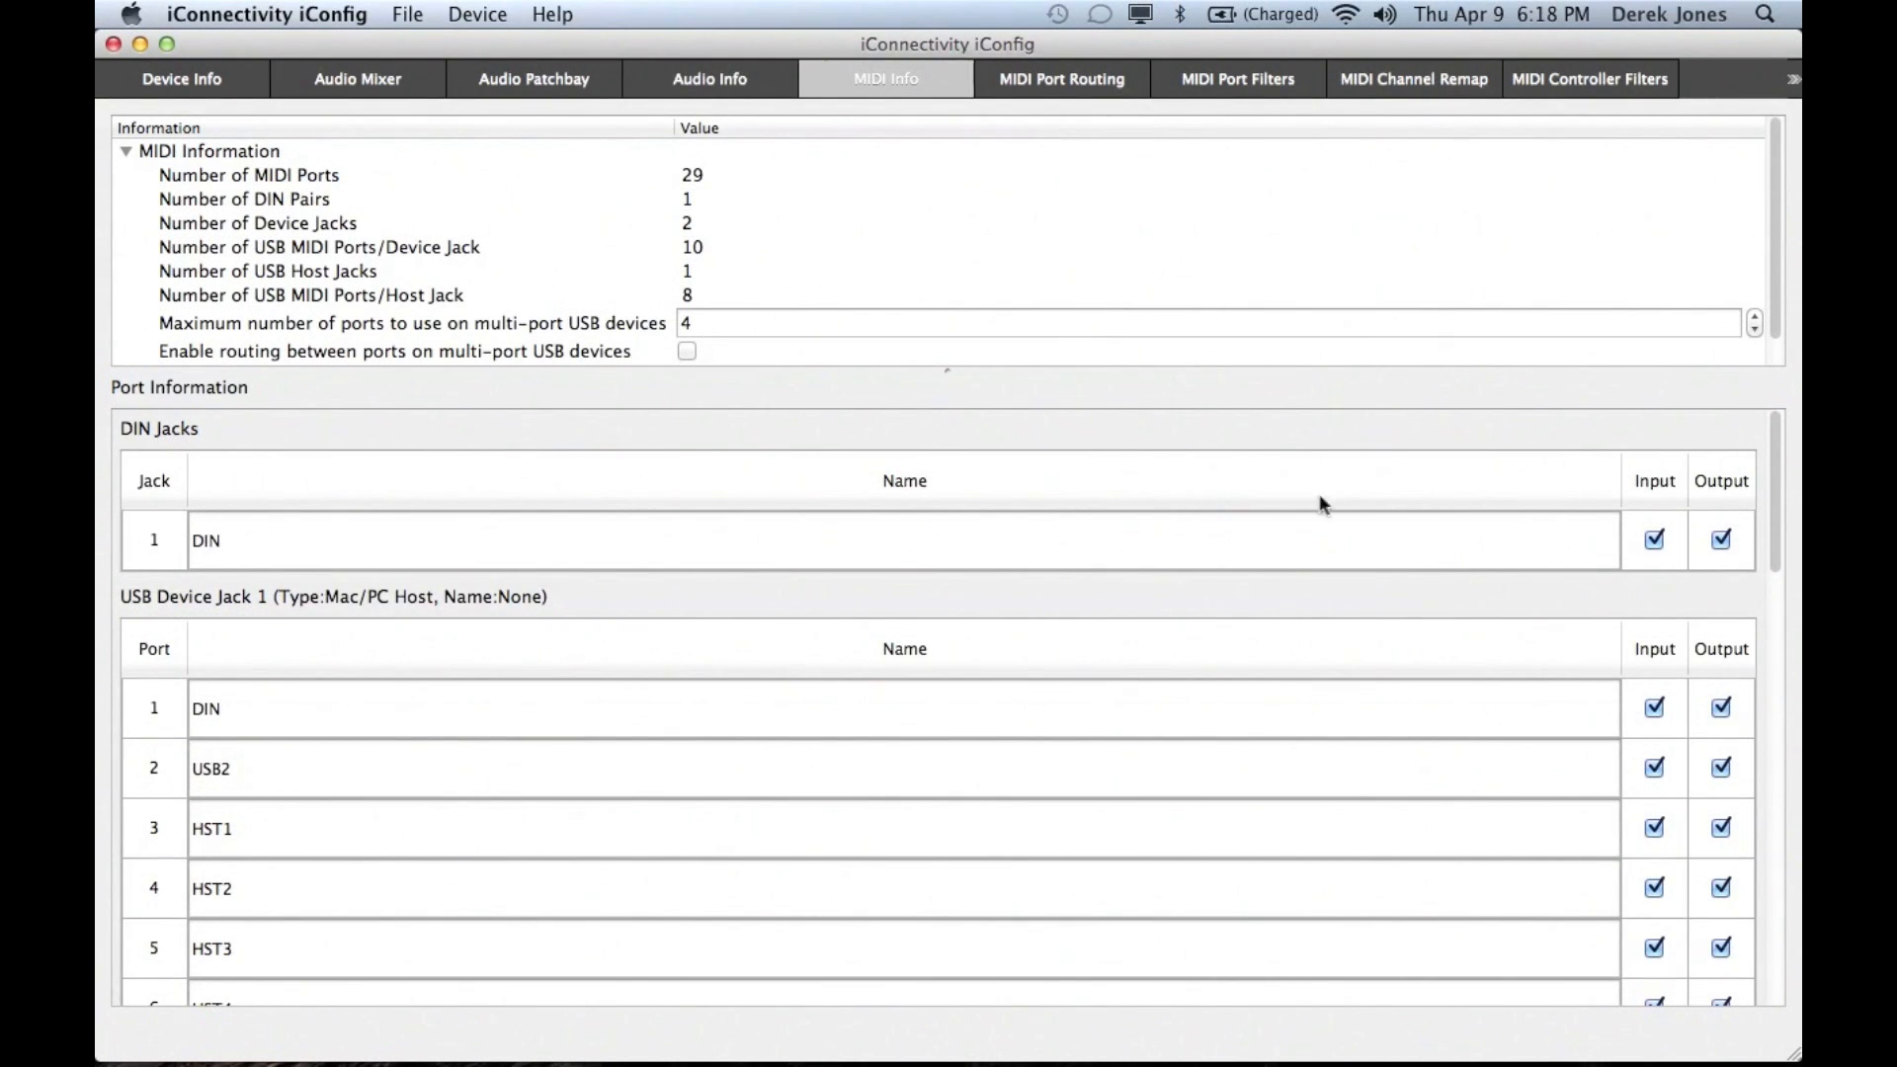
{"action": "mouse_move", "coordinate": [1767, 512]}
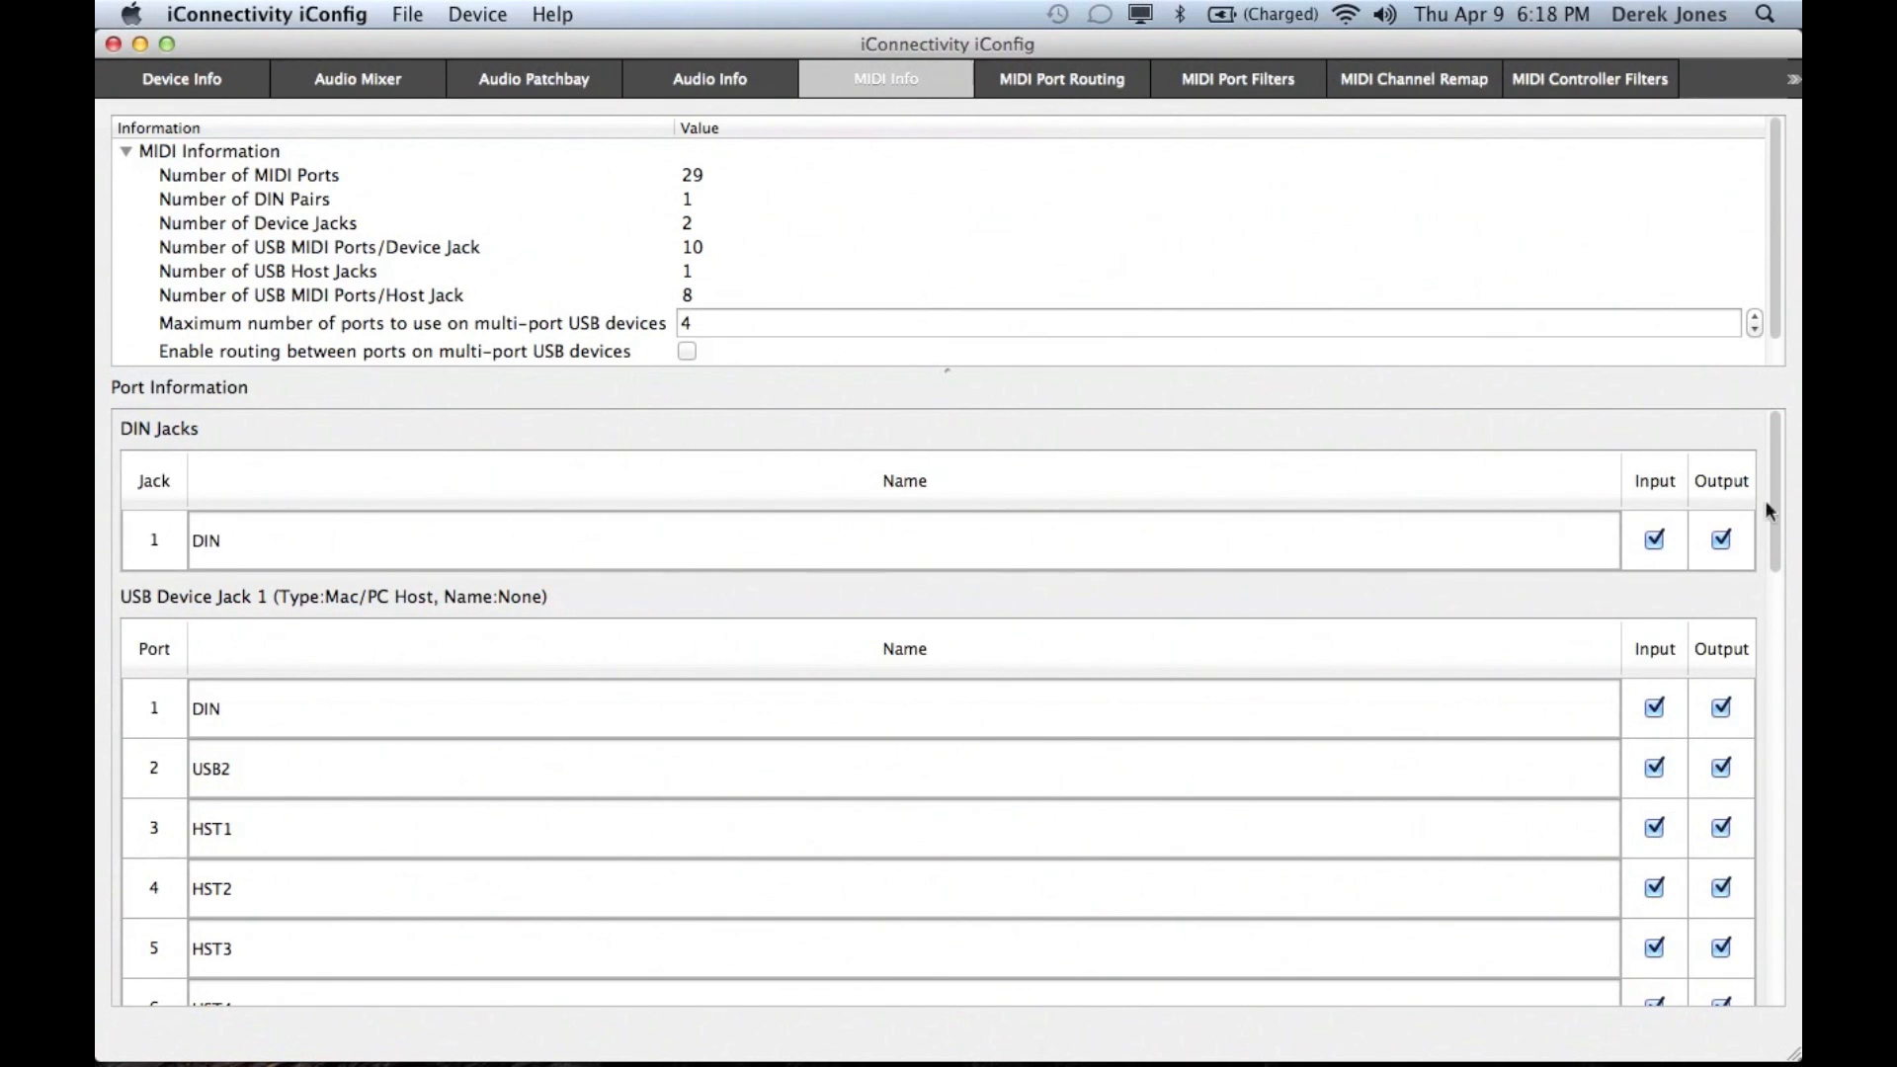
{"action": "mouse_move", "coordinate": [1781, 481]}
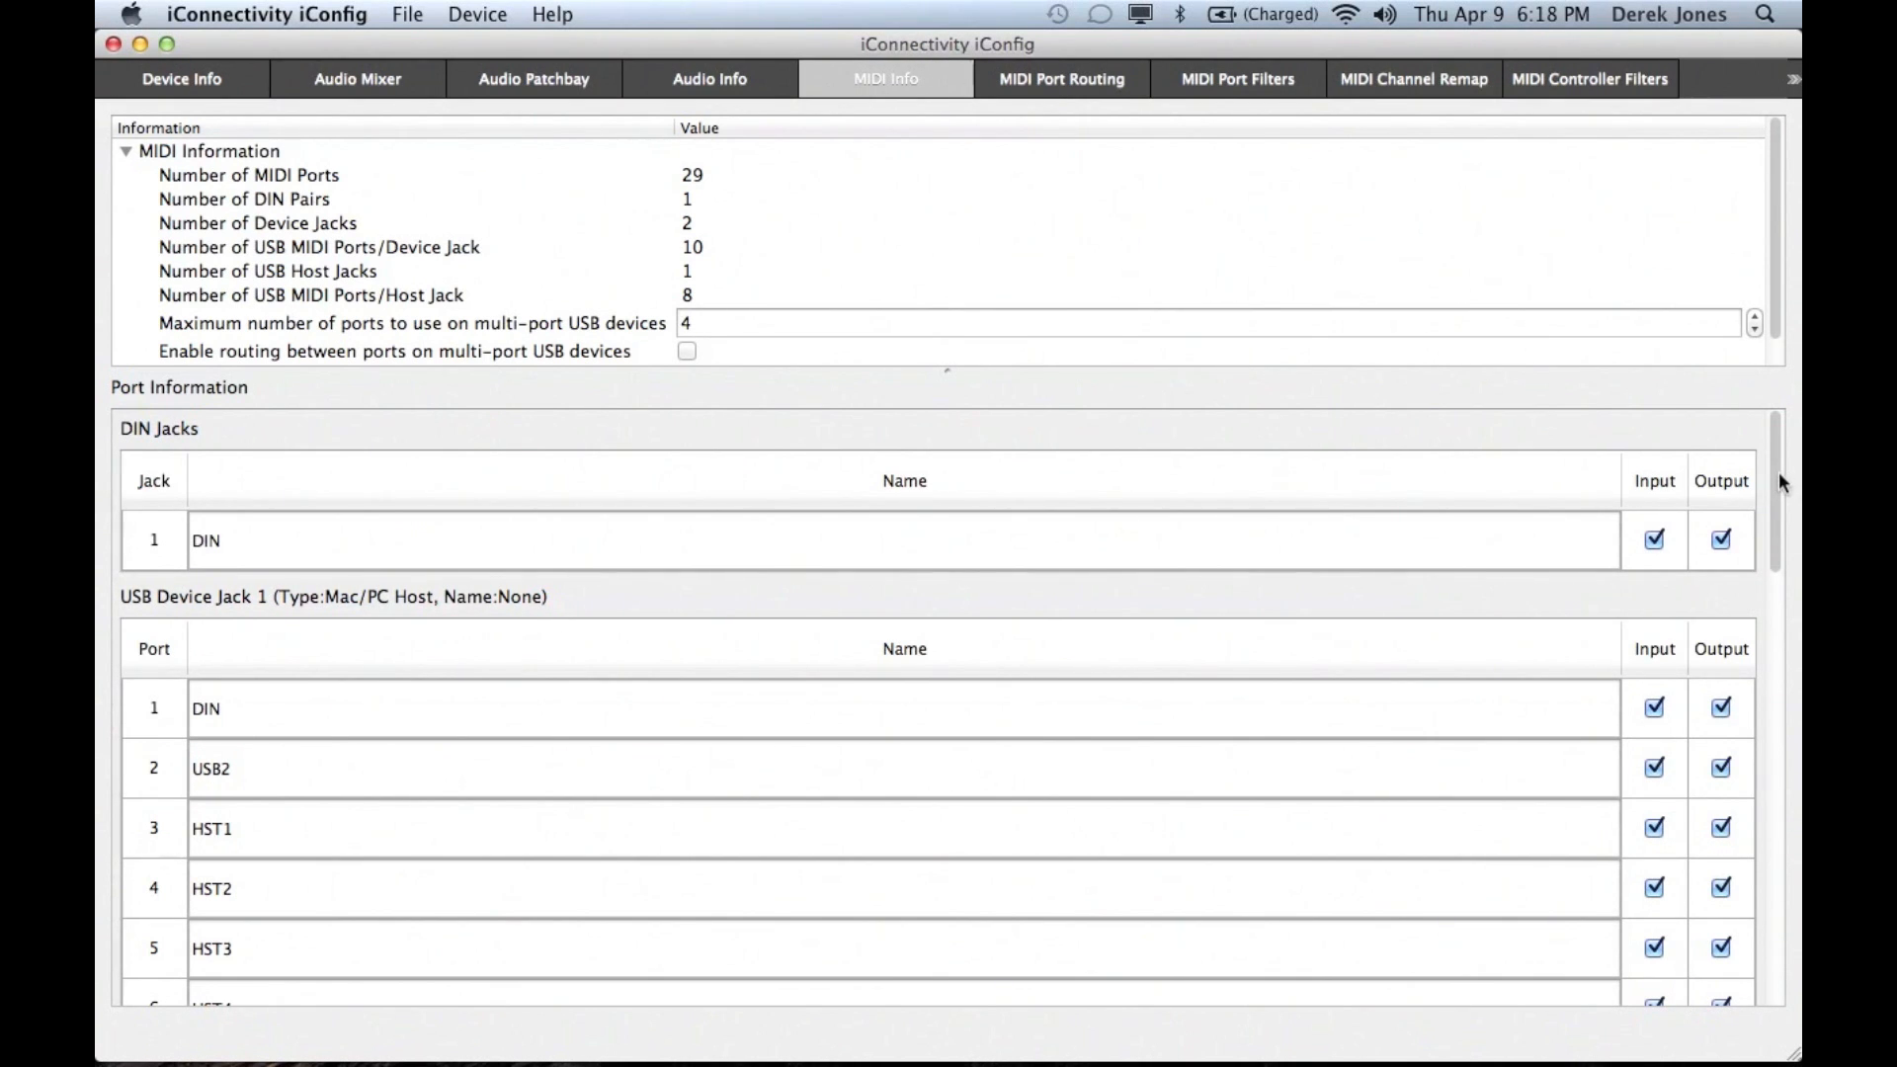
- Scroll the MIDI port list down to USB Host Jack 1 ports HST1–HST7
{"action": "scroll", "scroll_direction": "down", "scroll_amount": 3}
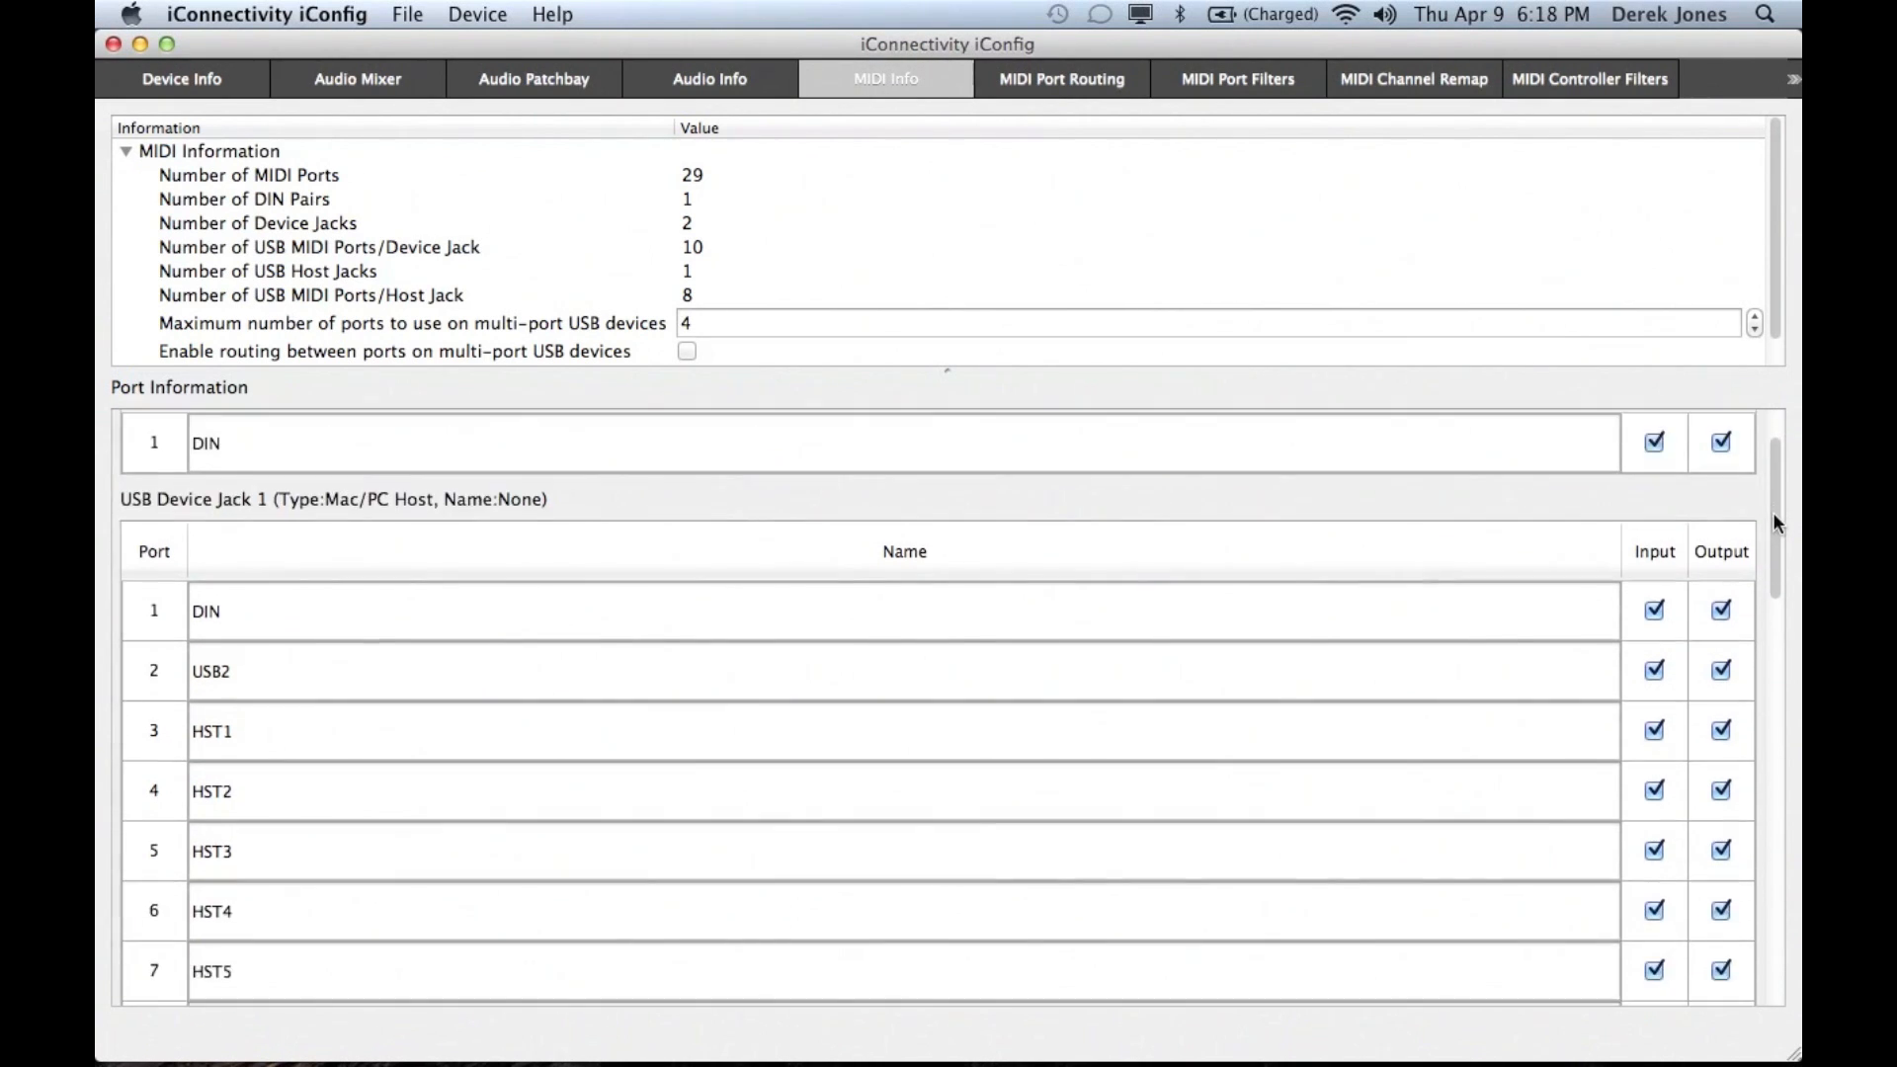
{"action": "scroll", "scroll_direction": "down", "scroll_amount": 3}
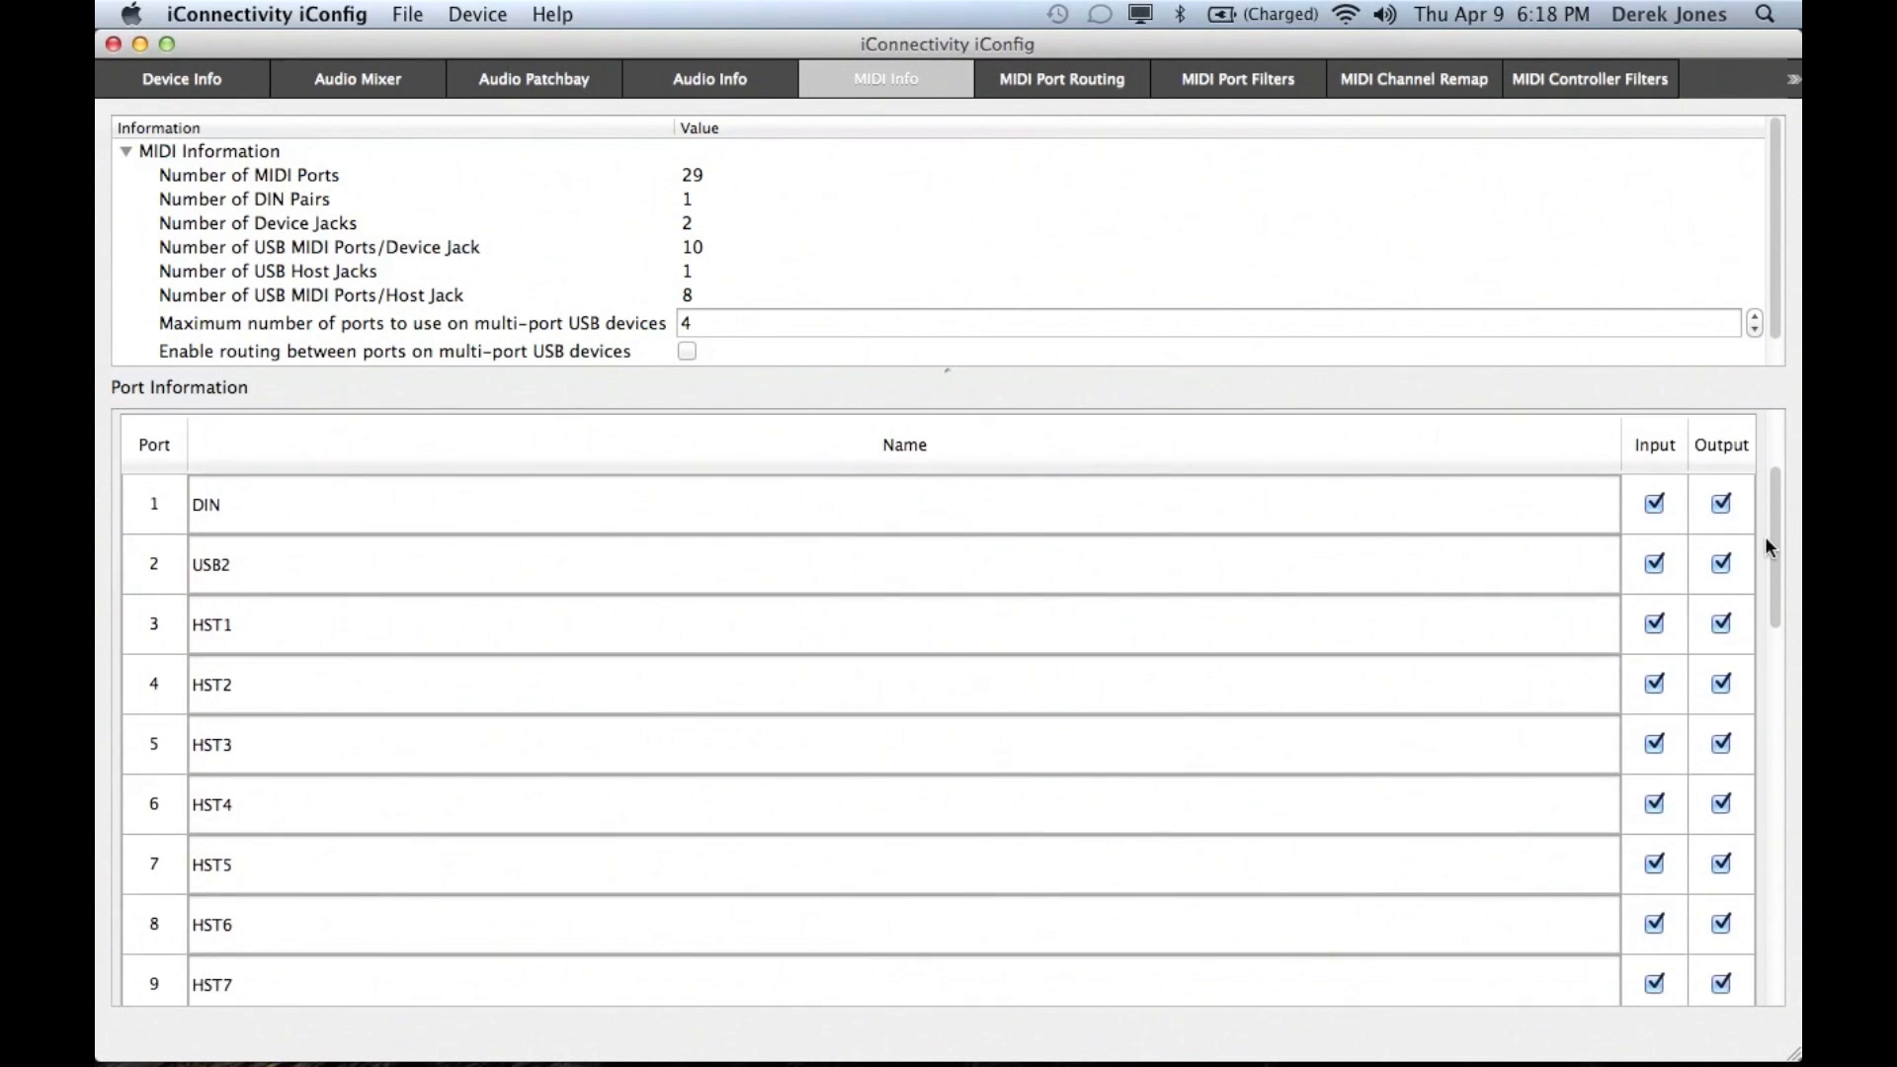
{"action": "scroll", "scroll_direction": "down", "scroll_amount": 3}
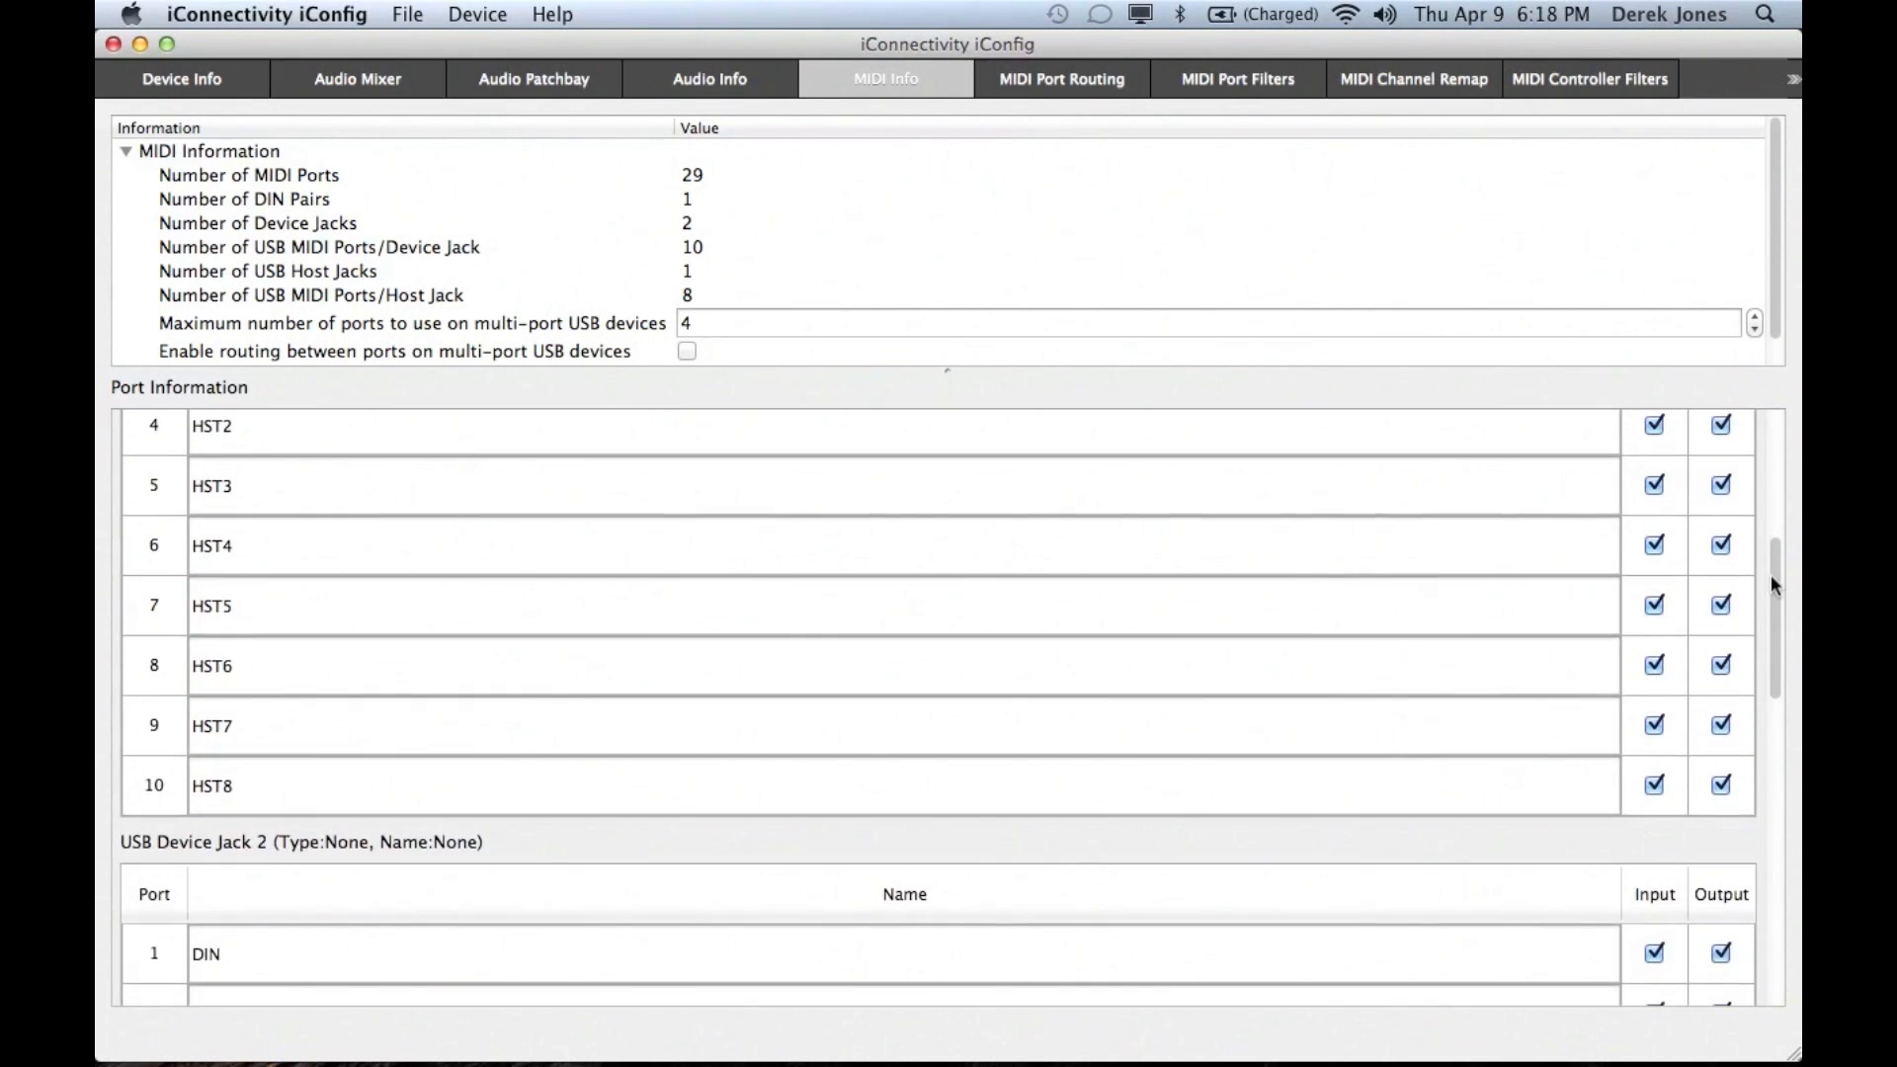
{"action": "scroll", "scroll_direction": "down", "scroll_amount": 3}
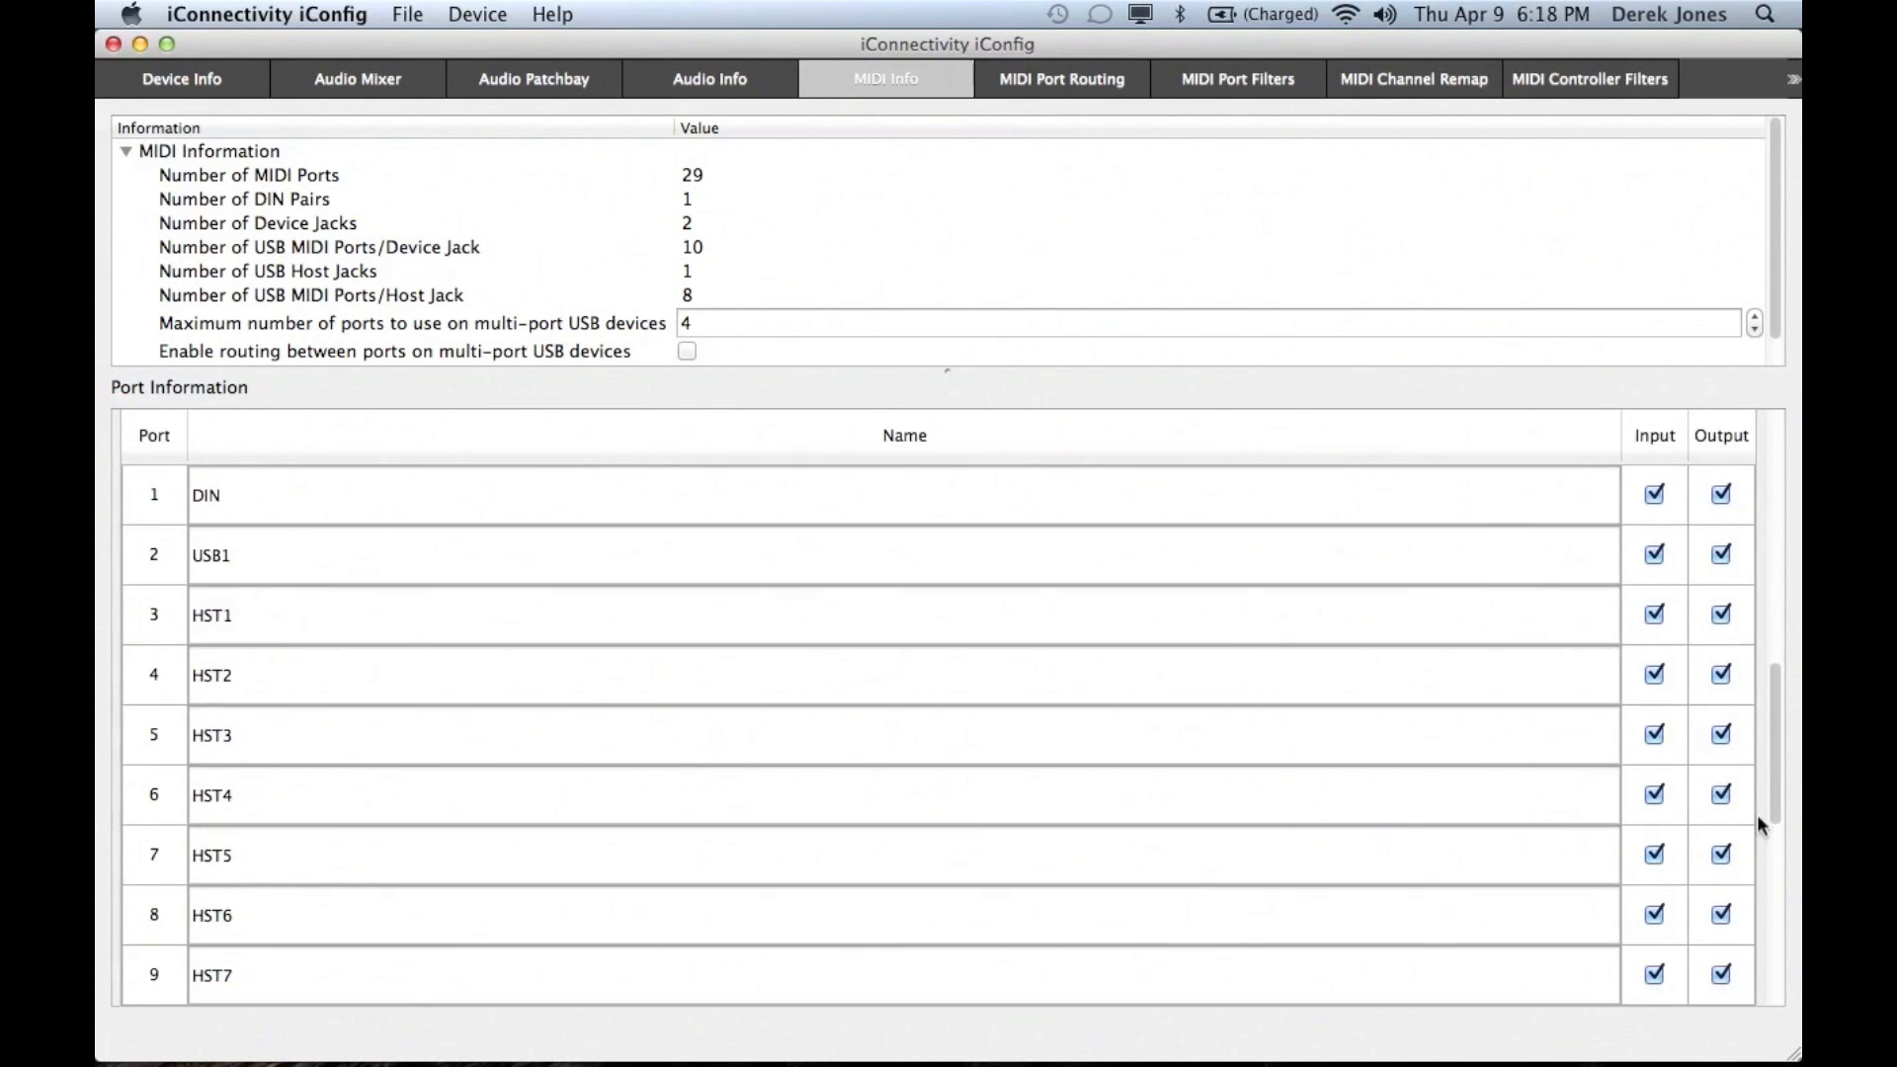
{"action": "scroll", "scroll_direction": "down", "scroll_amount": 3}
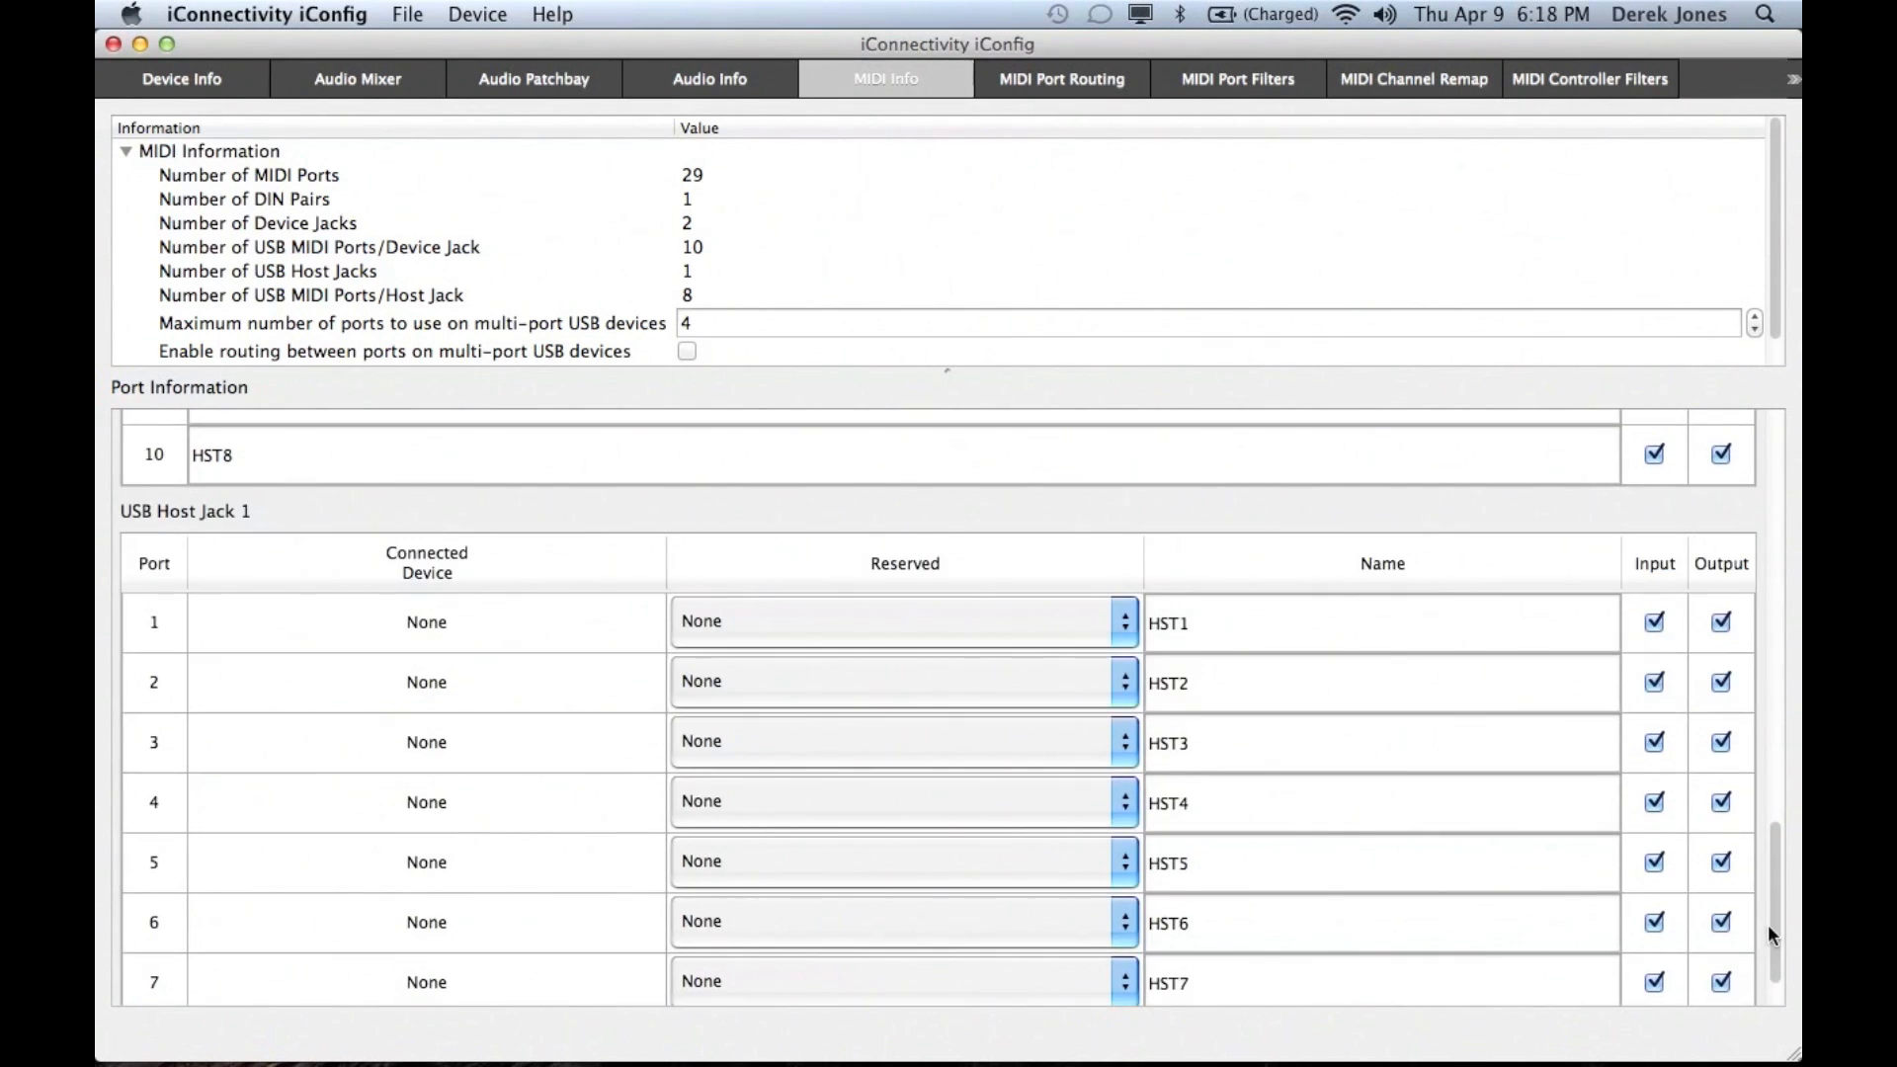
- Check MIDI Port Routing for USB Device Jack 1 ports USB2, HST1 and HST2, then open Port Filters
{"action": "left_click", "coordinate": [1061, 79]}
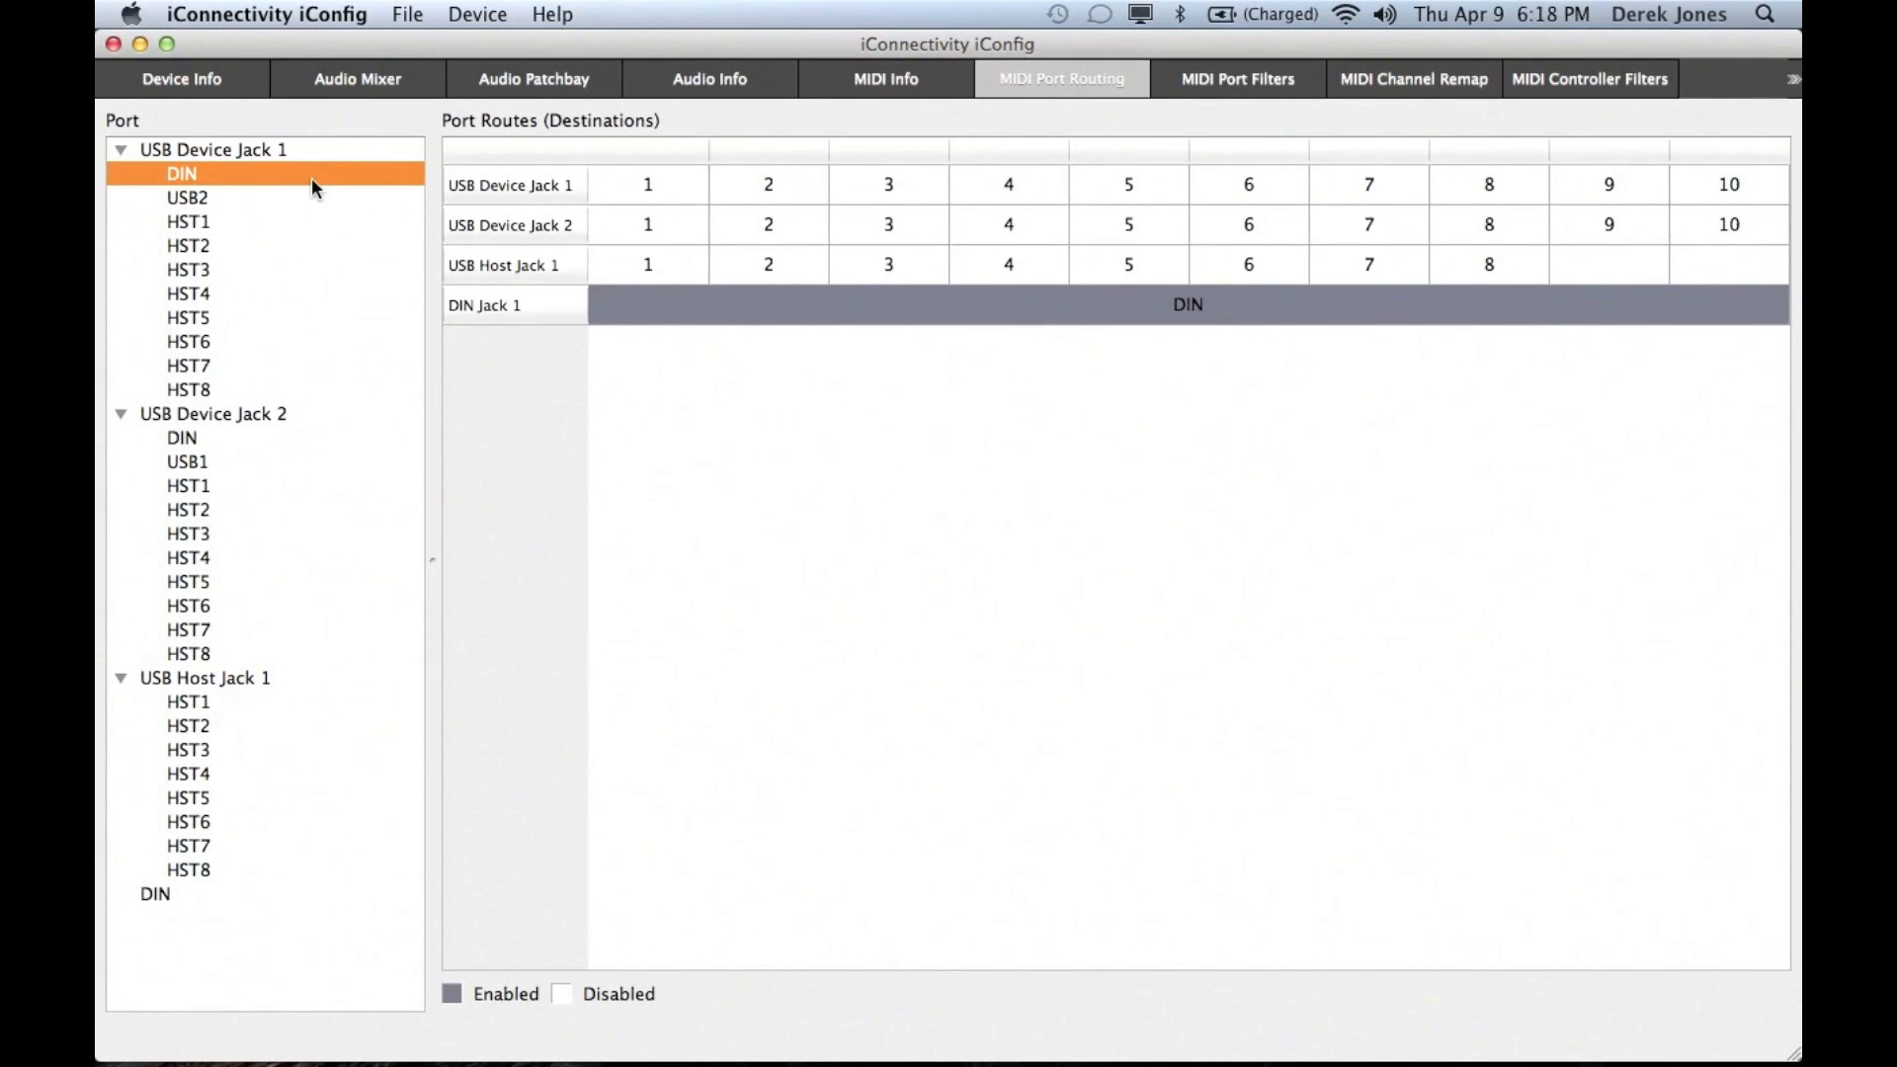
{"action": "mouse_move", "coordinate": [263, 184]}
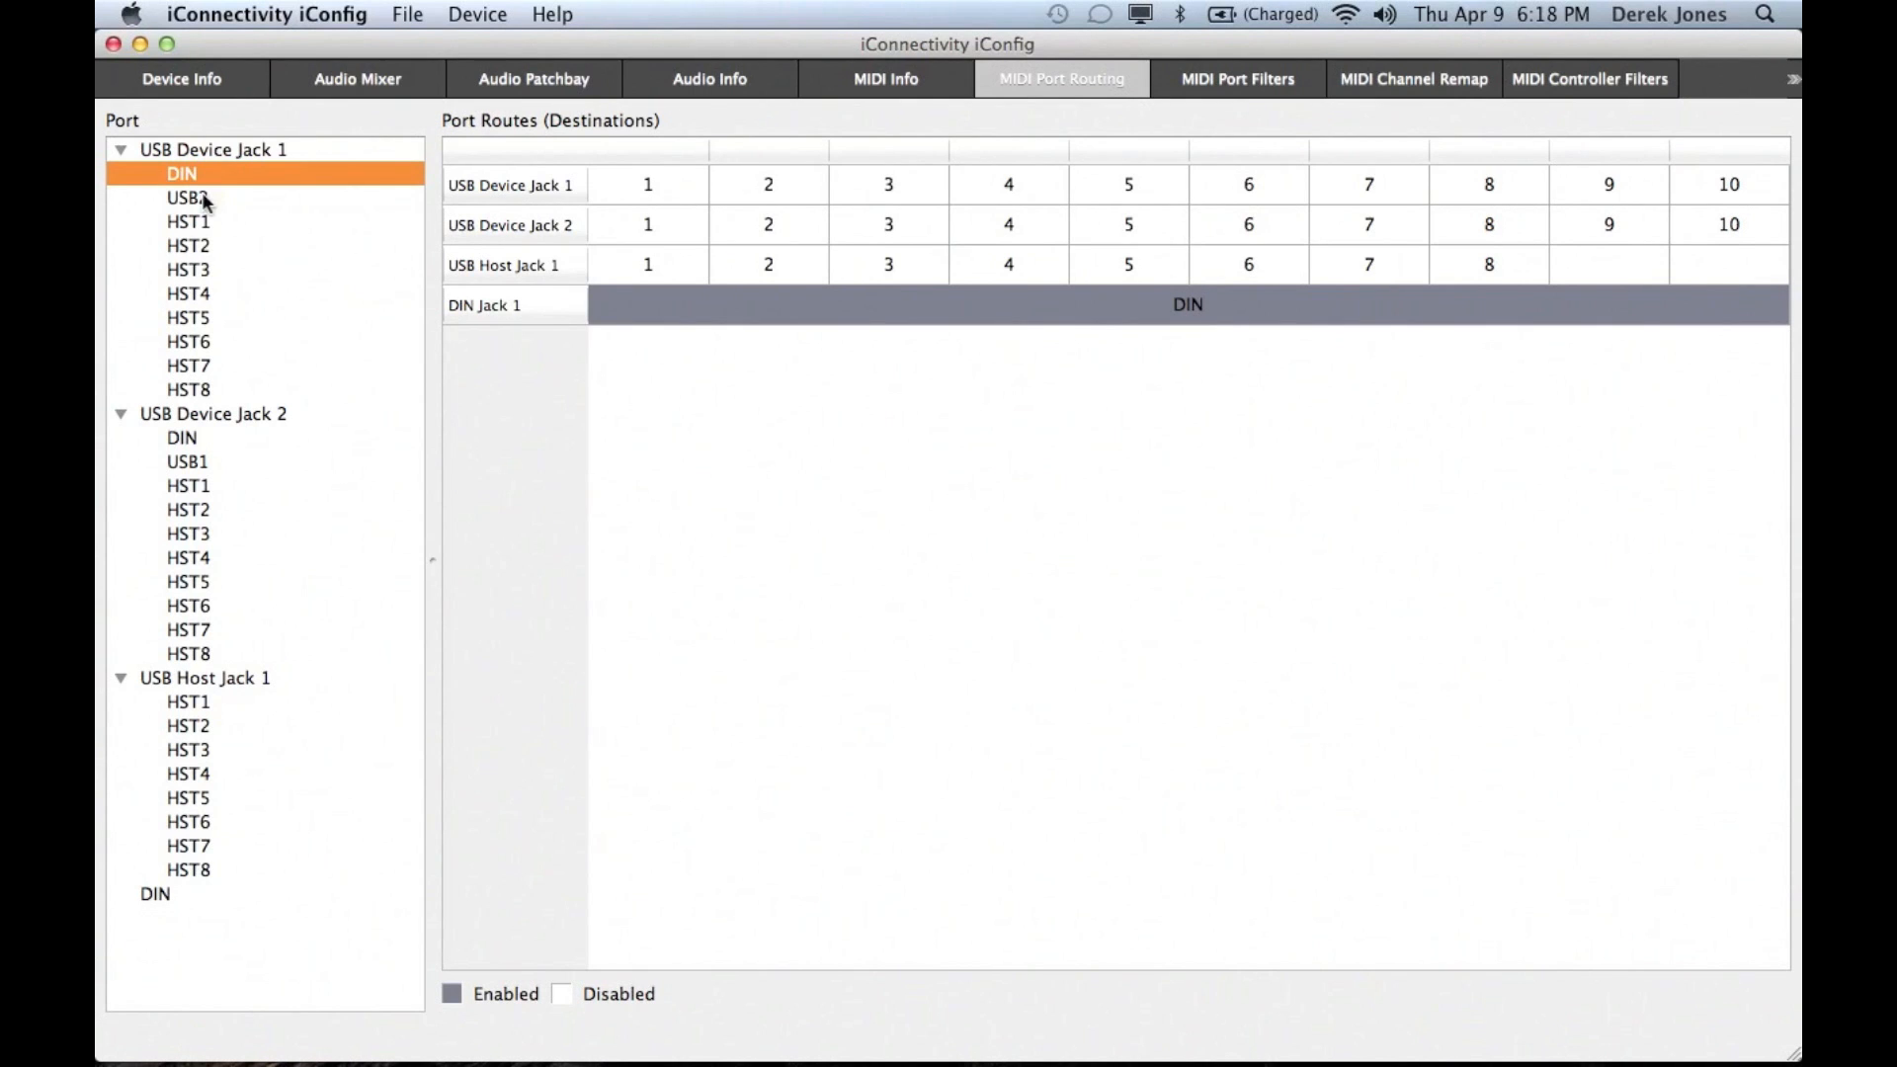
{"action": "left_click", "coordinate": [187, 198]}
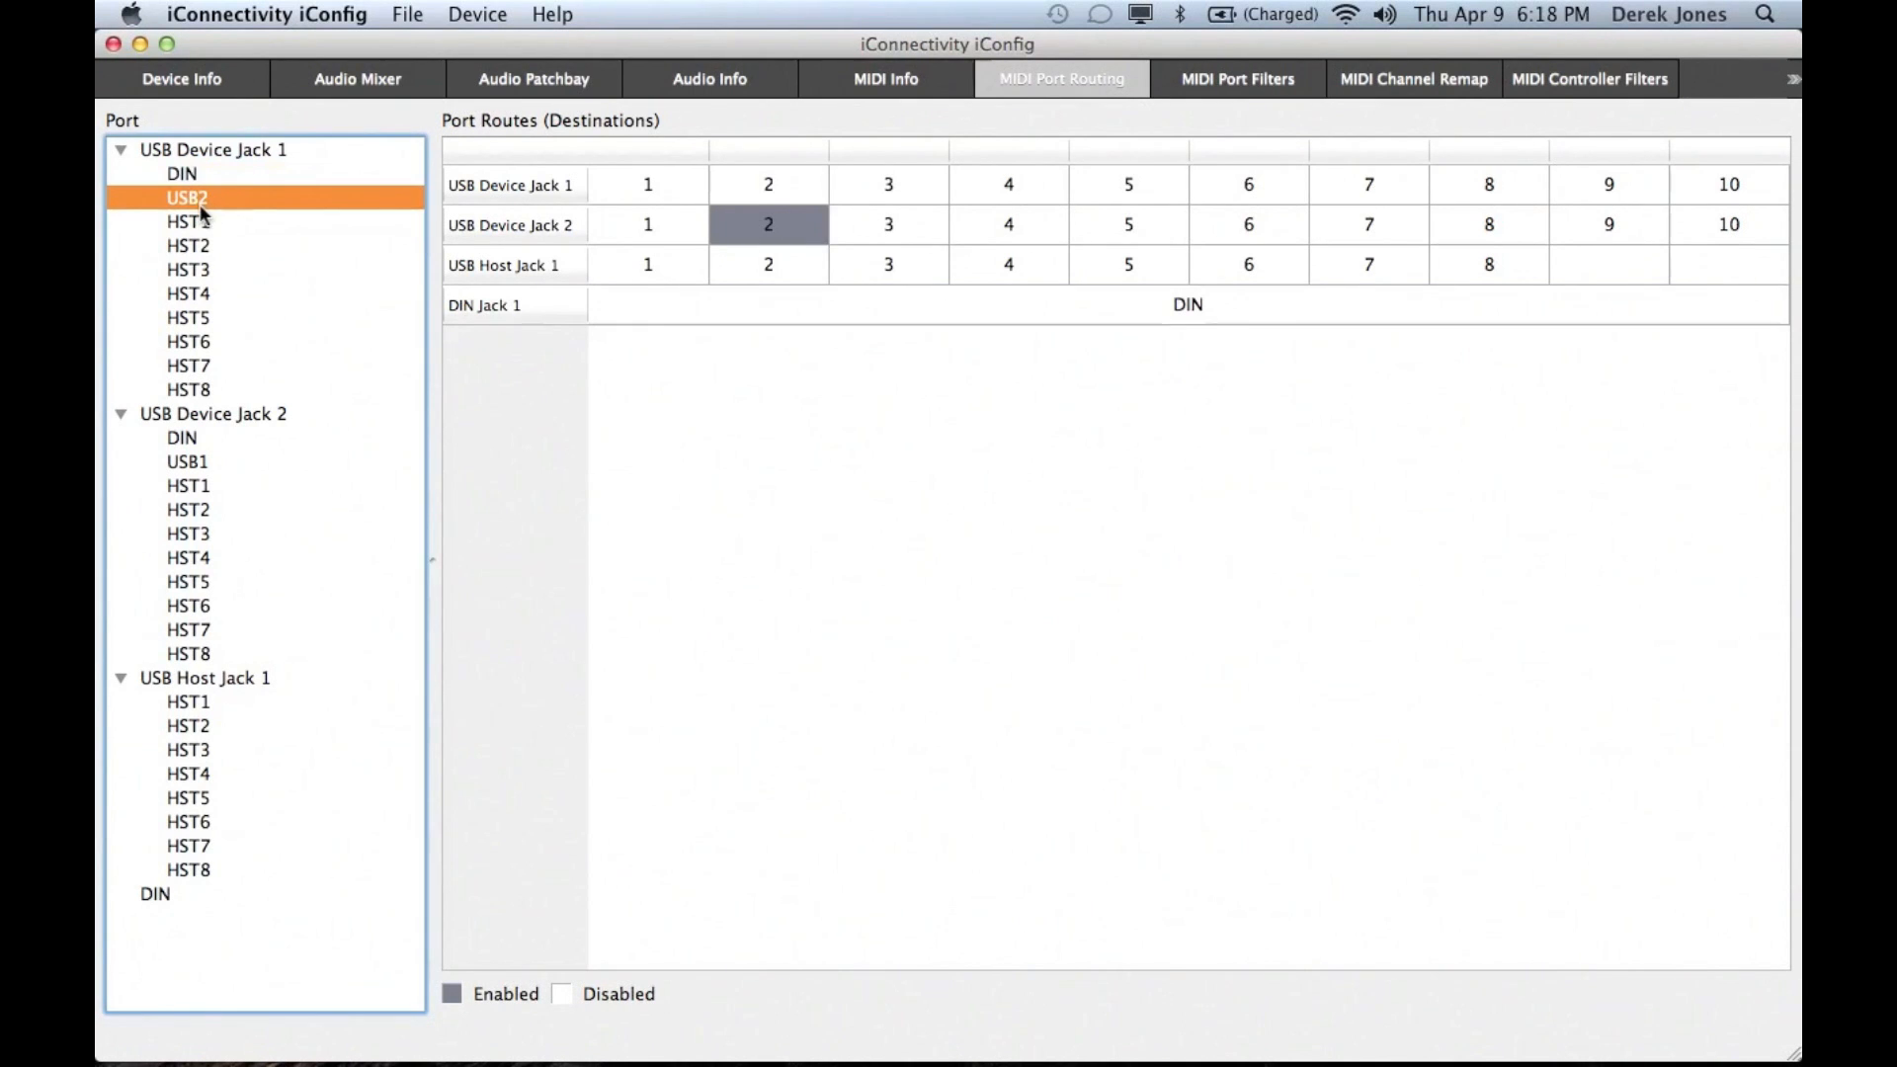
{"action": "left_click", "coordinate": [187, 221]}
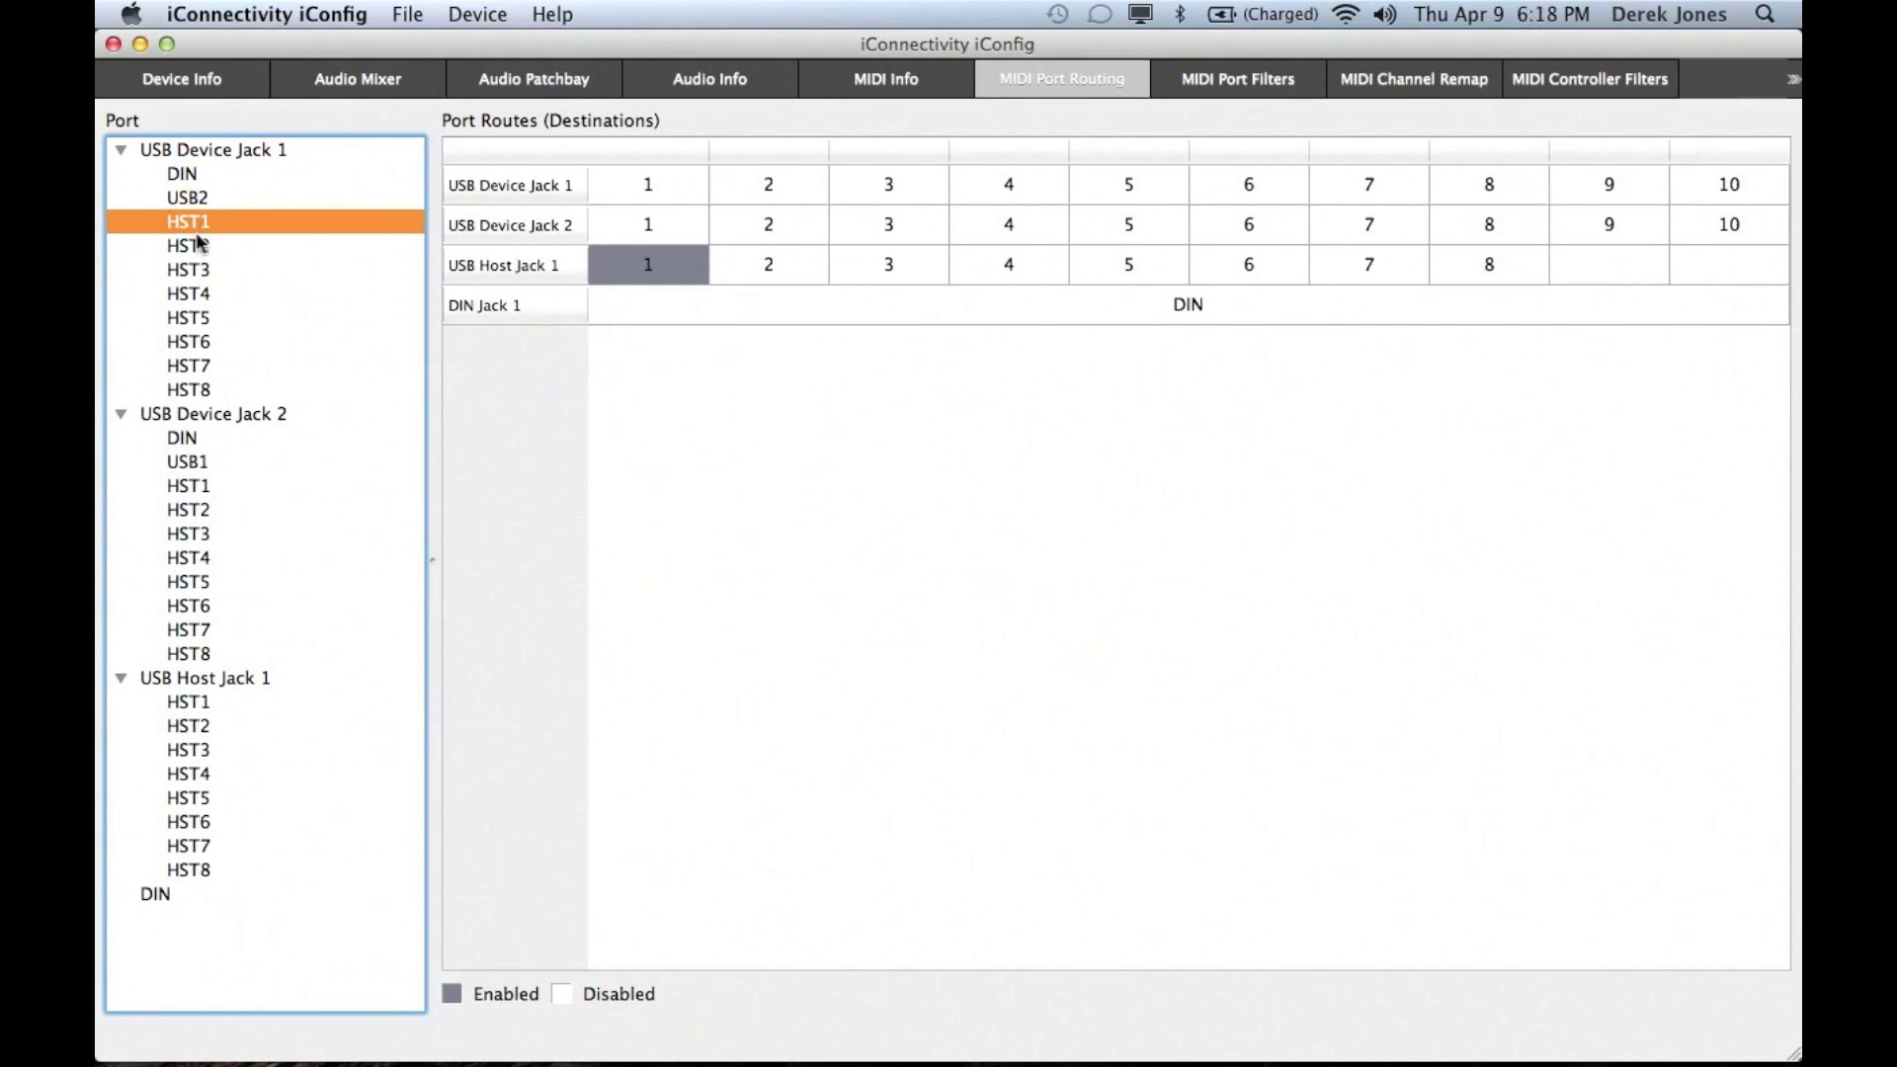
{"action": "left_click", "coordinate": [187, 246]}
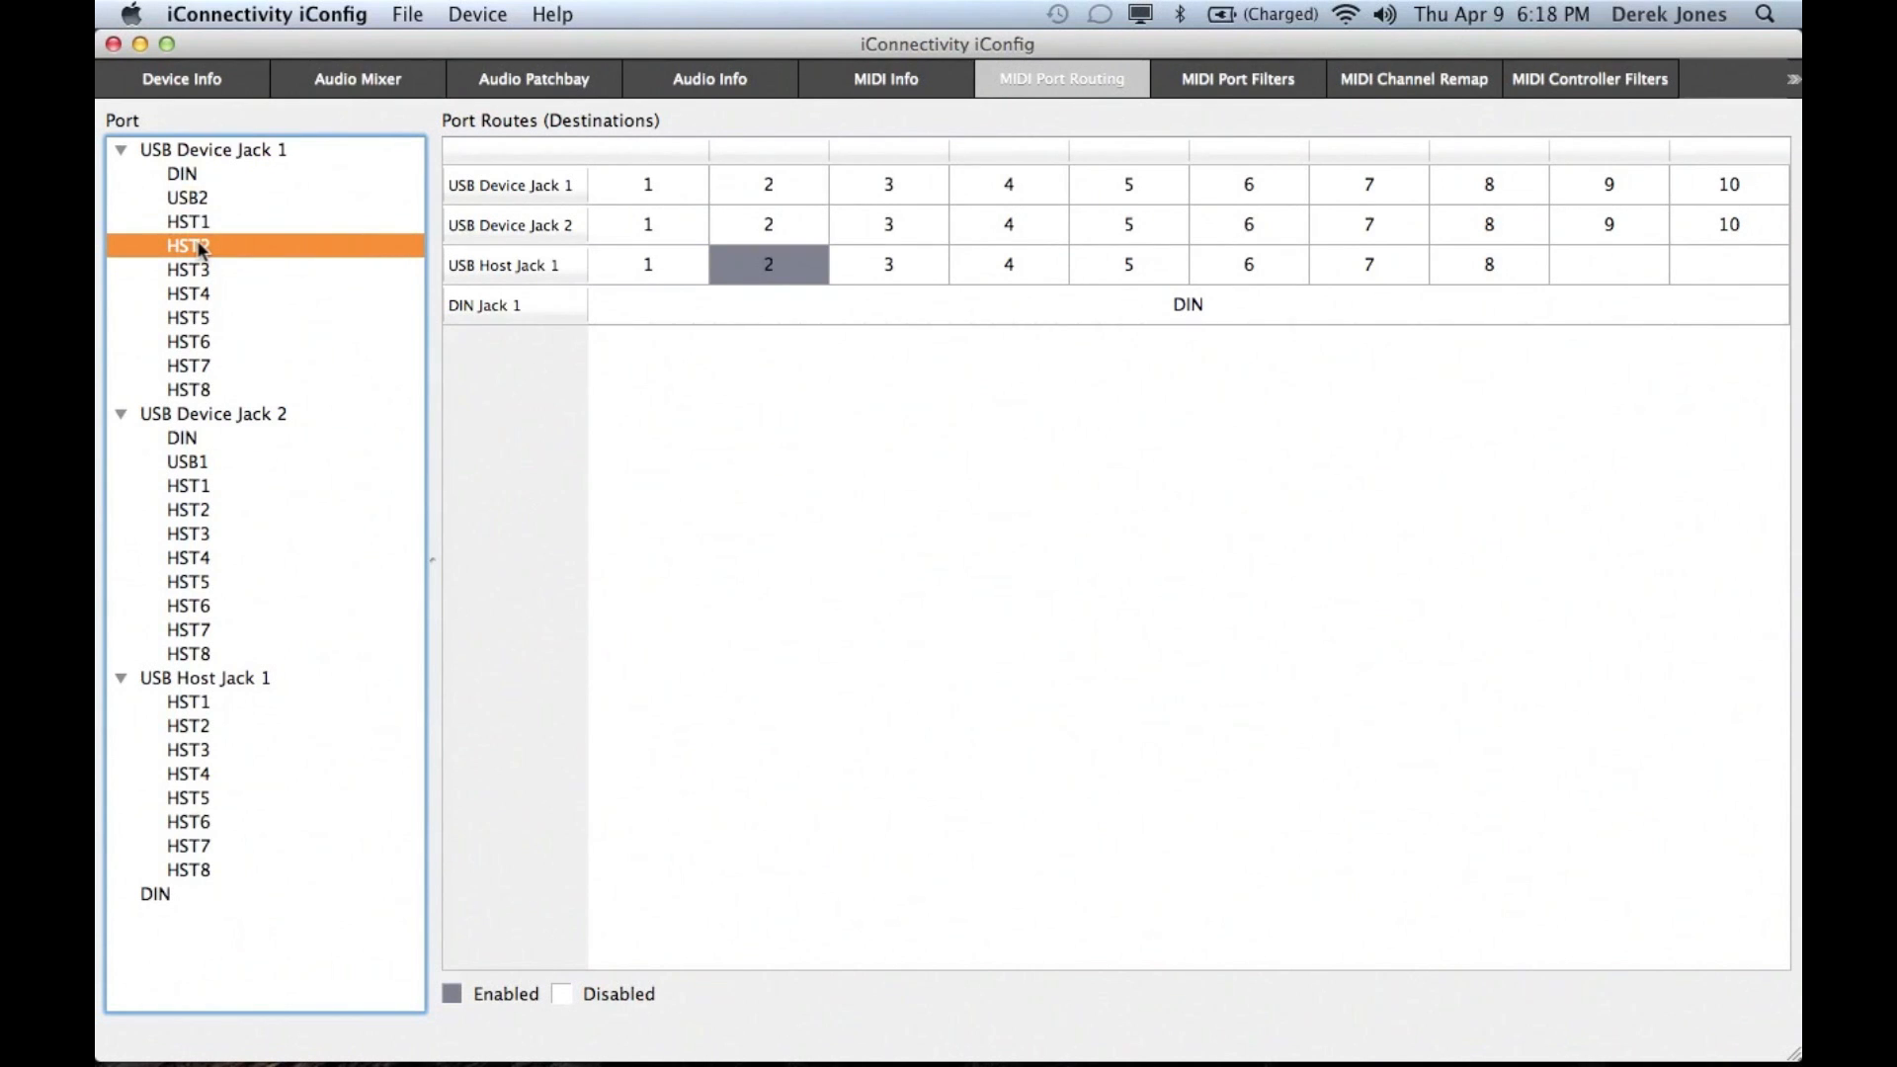
{"action": "left_click", "coordinate": [1235, 79]}
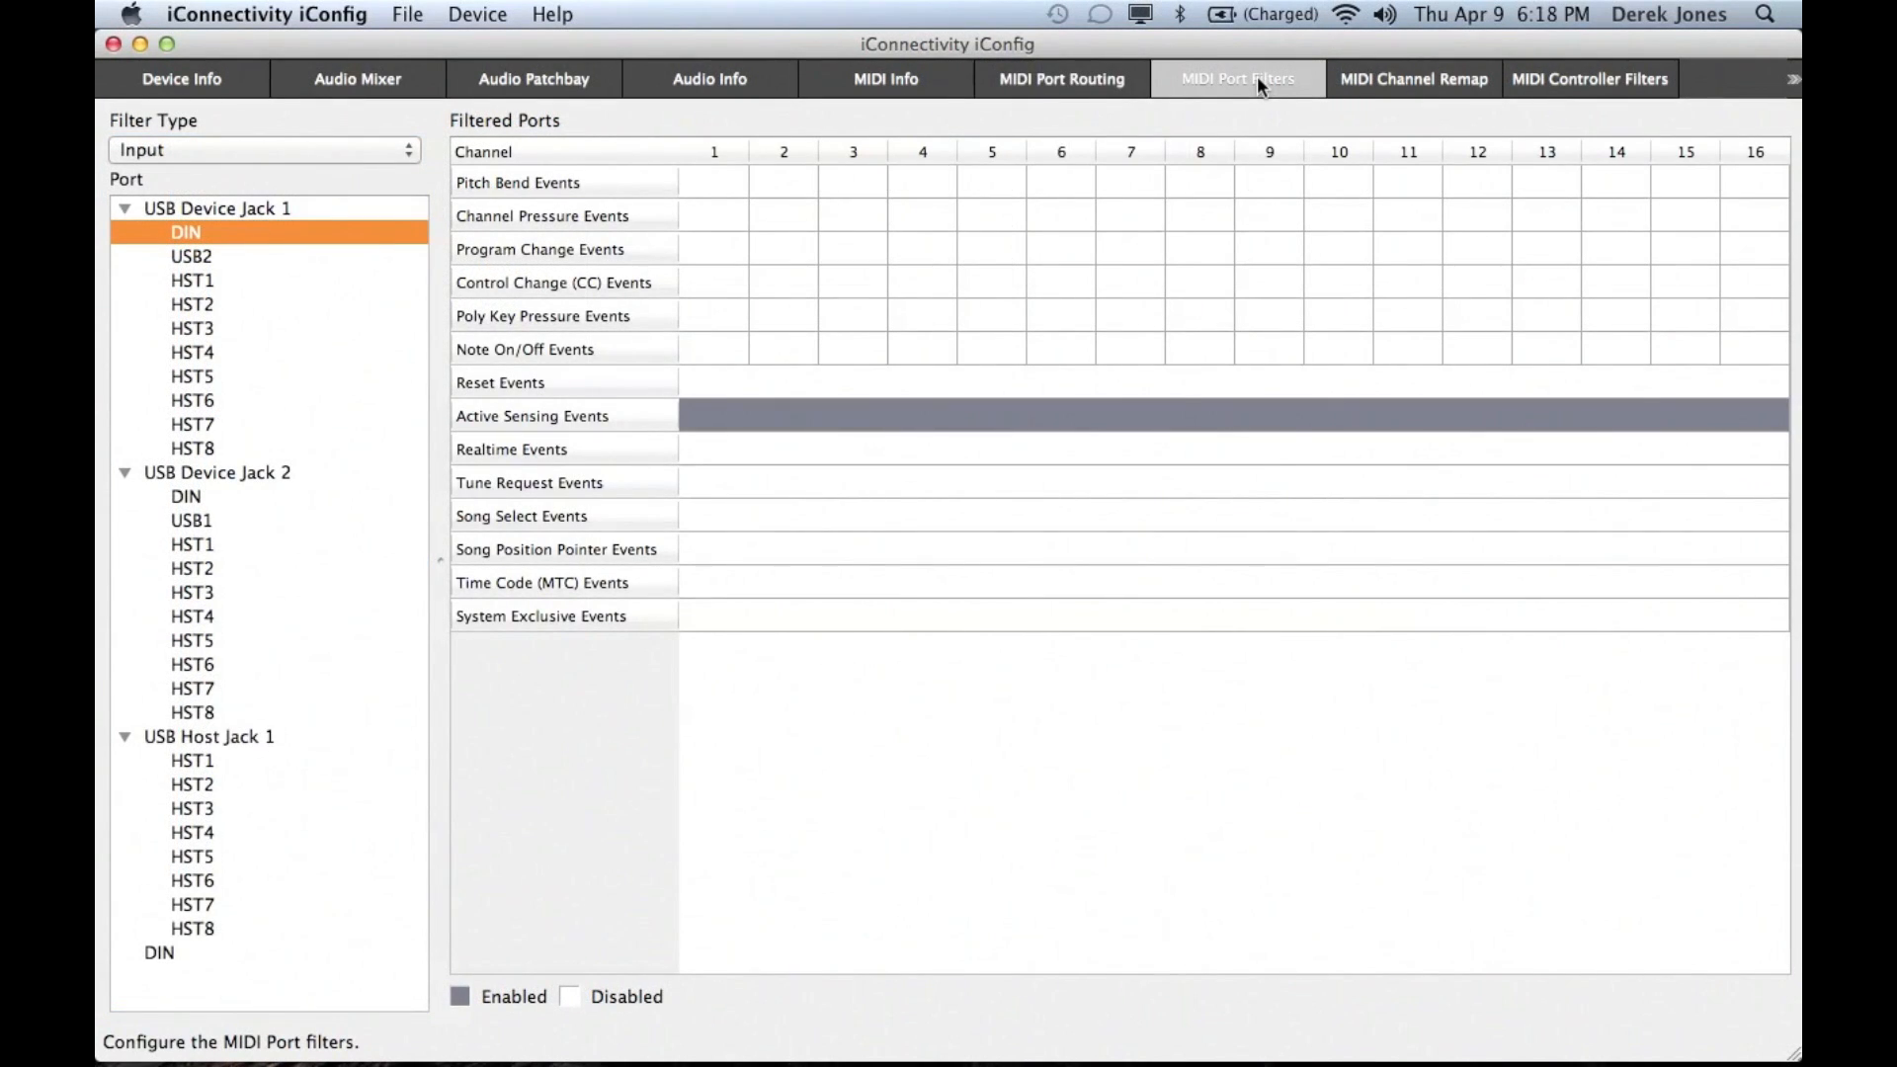
{"action": "mouse_move", "coordinate": [1230, 87]}
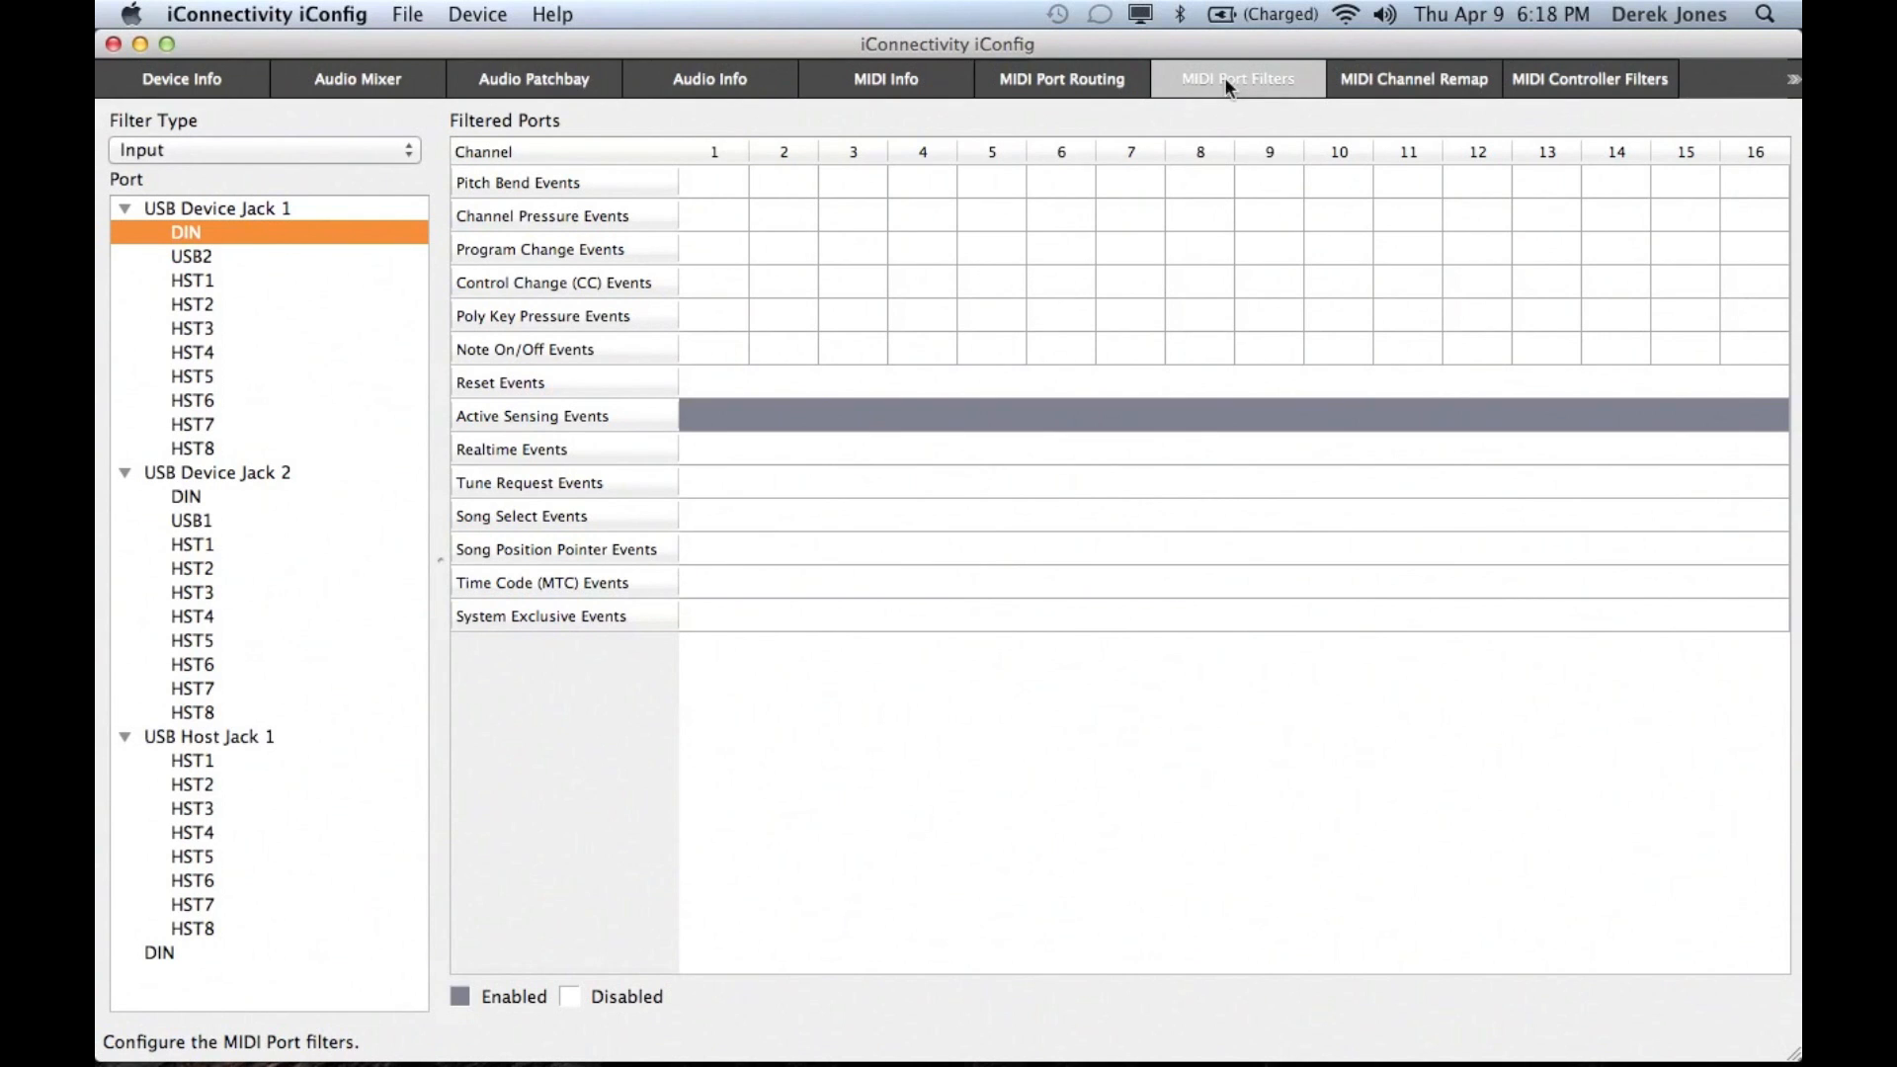
{"action": "mouse_move", "coordinate": [554, 288]}
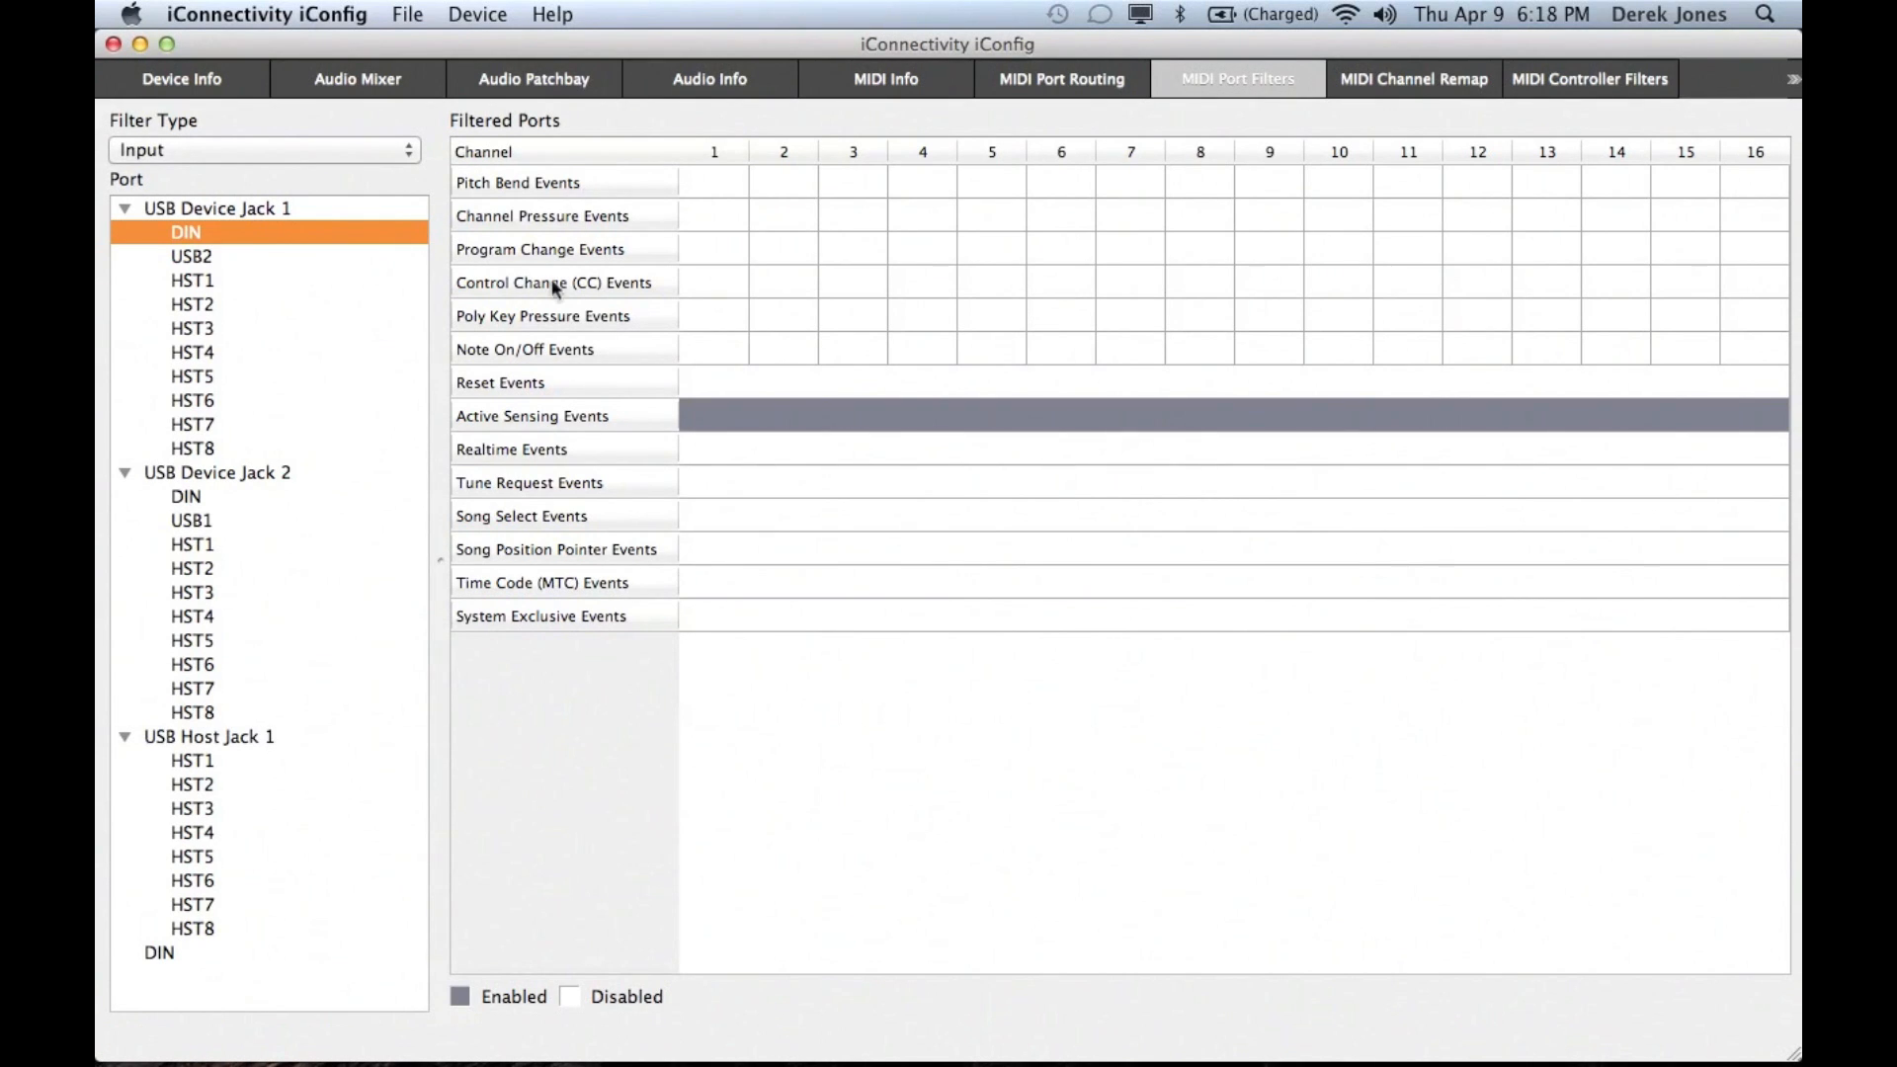
{"action": "mouse_move", "coordinate": [587, 566]}
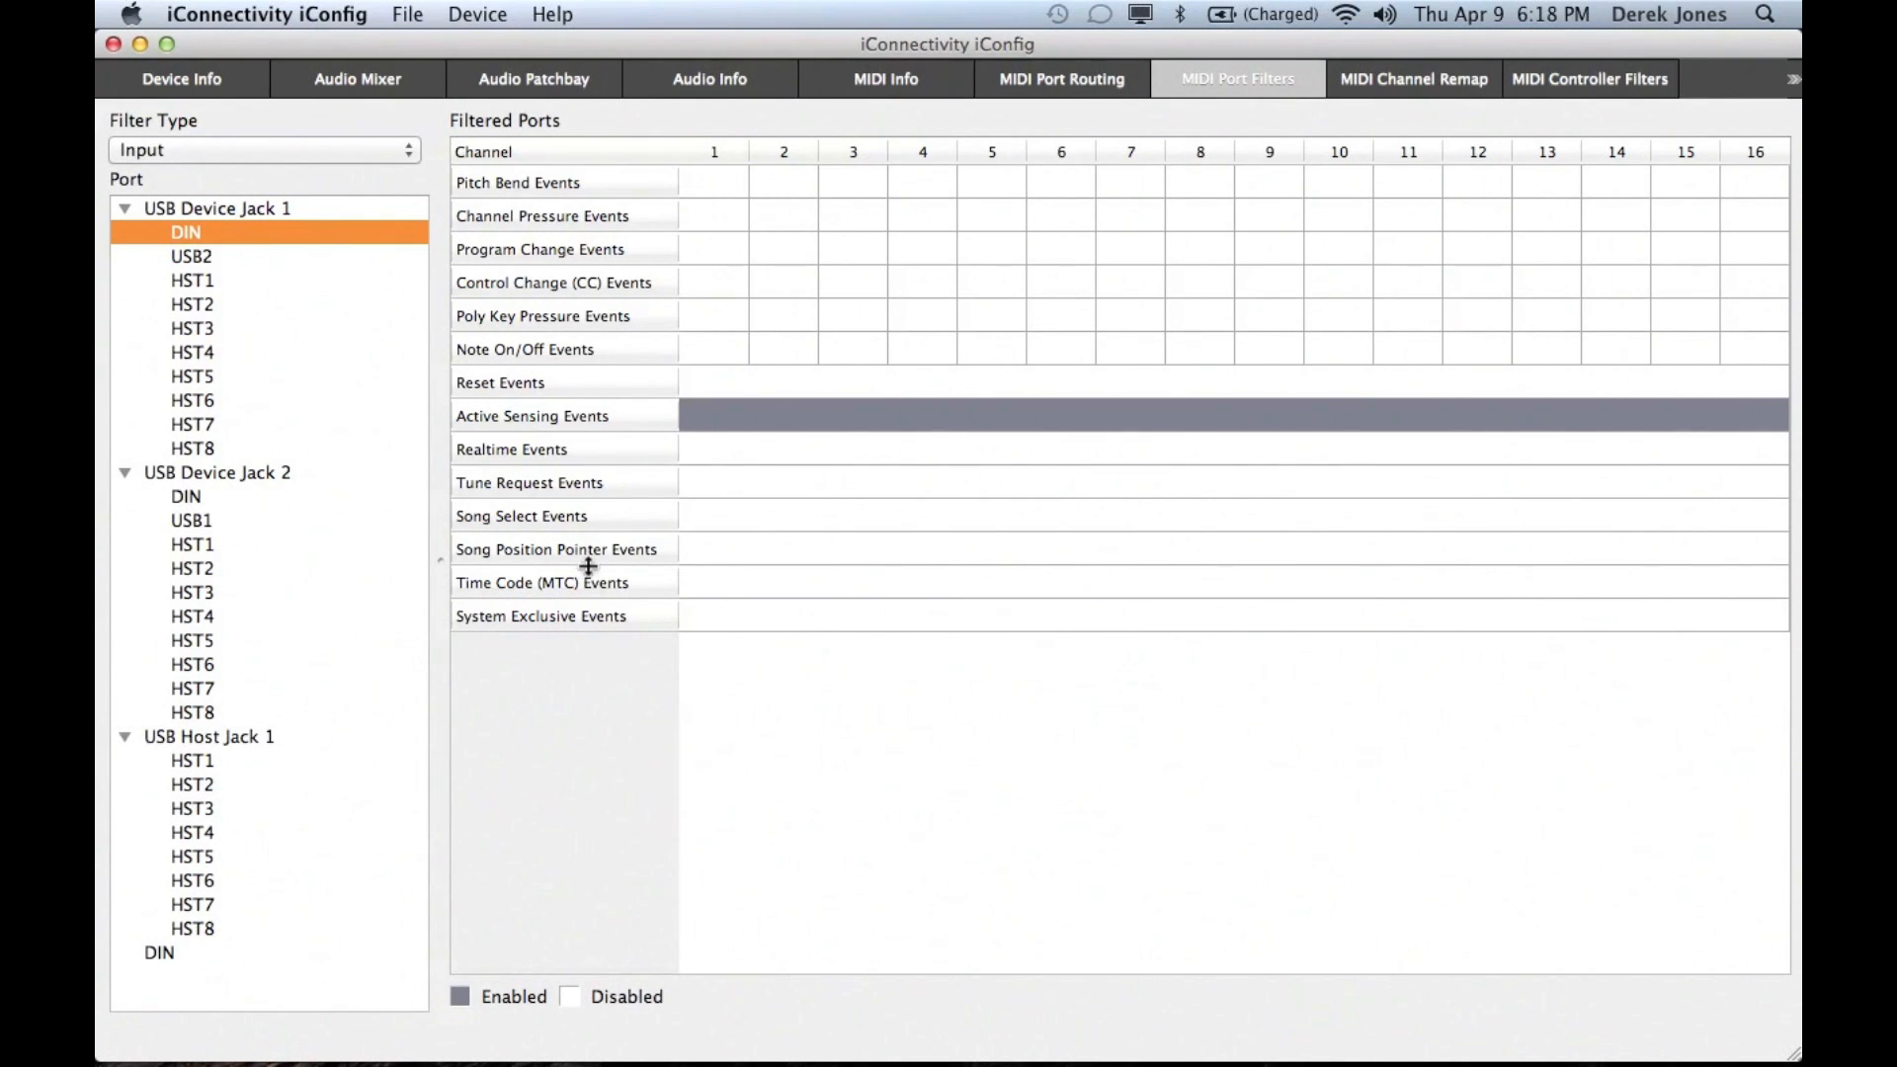
- Glance at MIDI Channel Remap, then open the eight MIDI Controller Filters
{"action": "left_click", "coordinate": [1412, 79]}
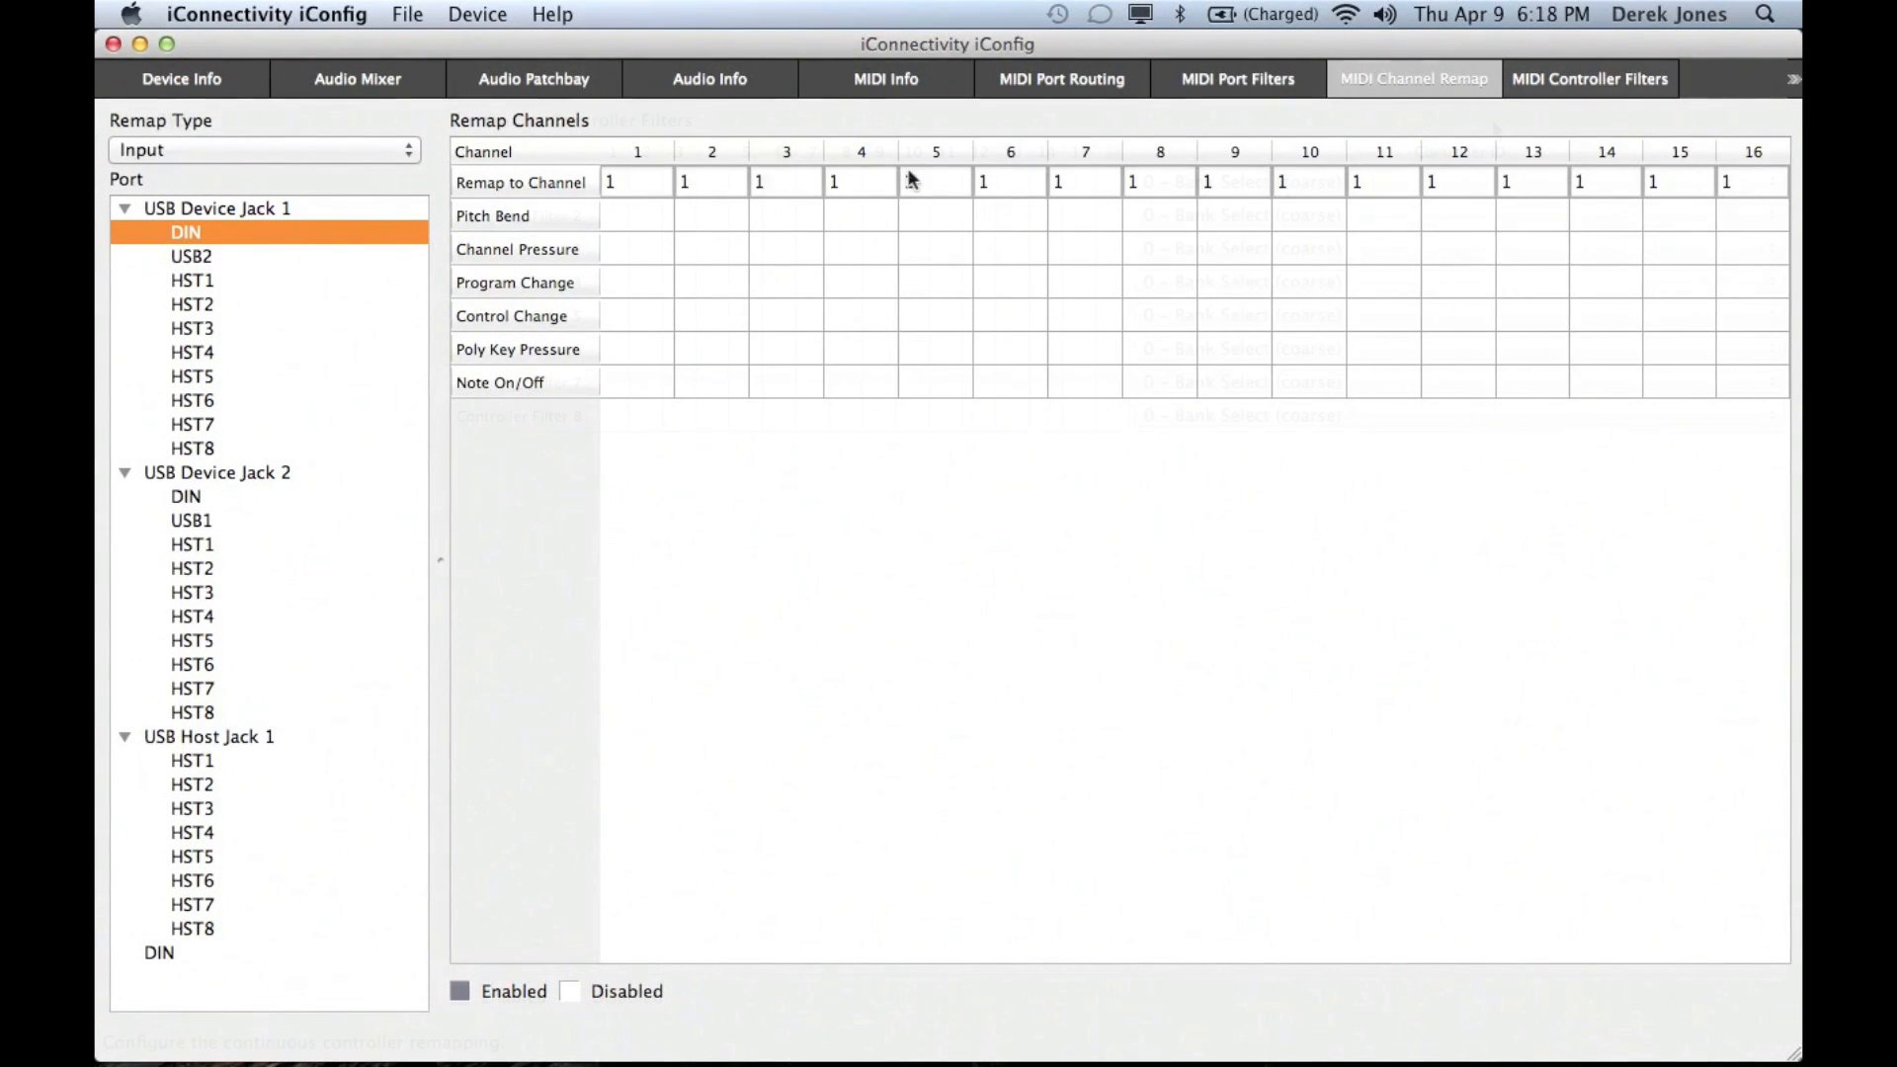
{"action": "left_click", "coordinate": [1589, 80]}
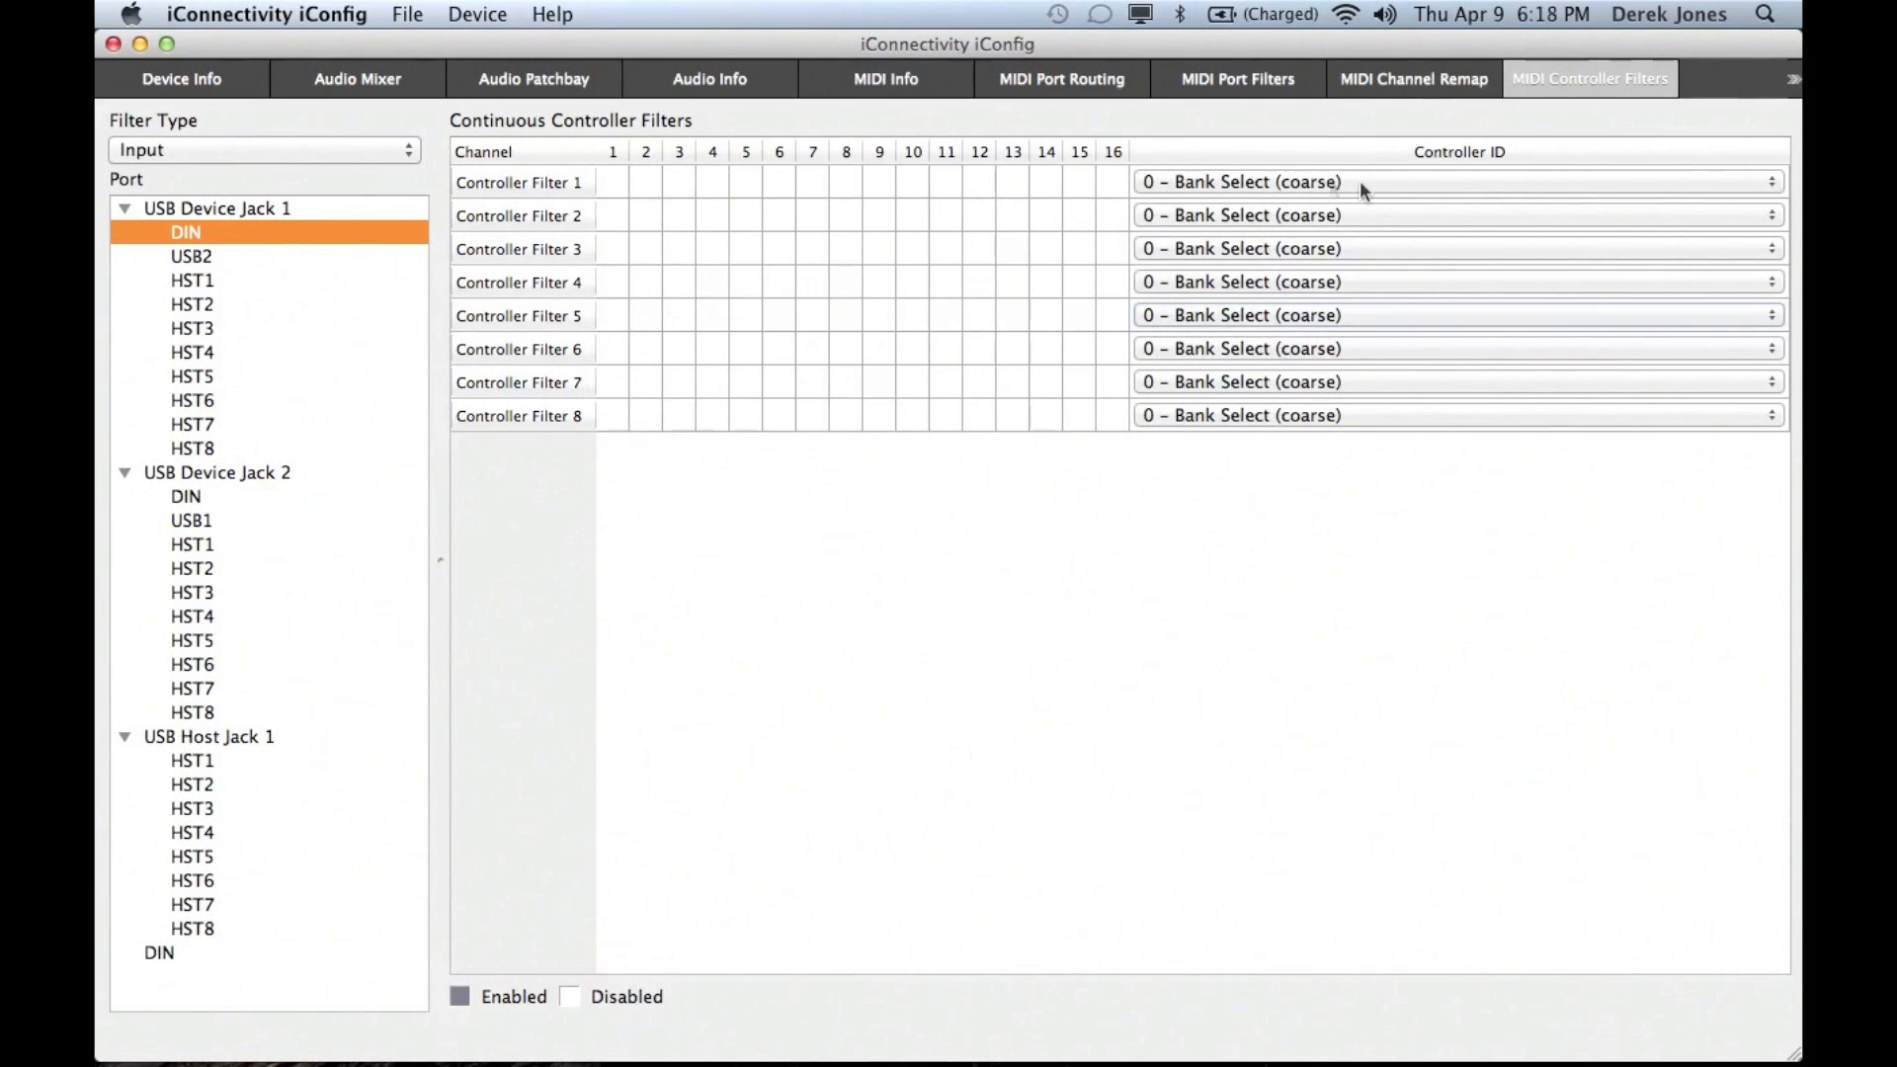
- Change Controller Filter 1 from Bank Select (coarse) to 33 – Modulation Wheel (fine)
{"action": "left_click", "coordinate": [1452, 181]}
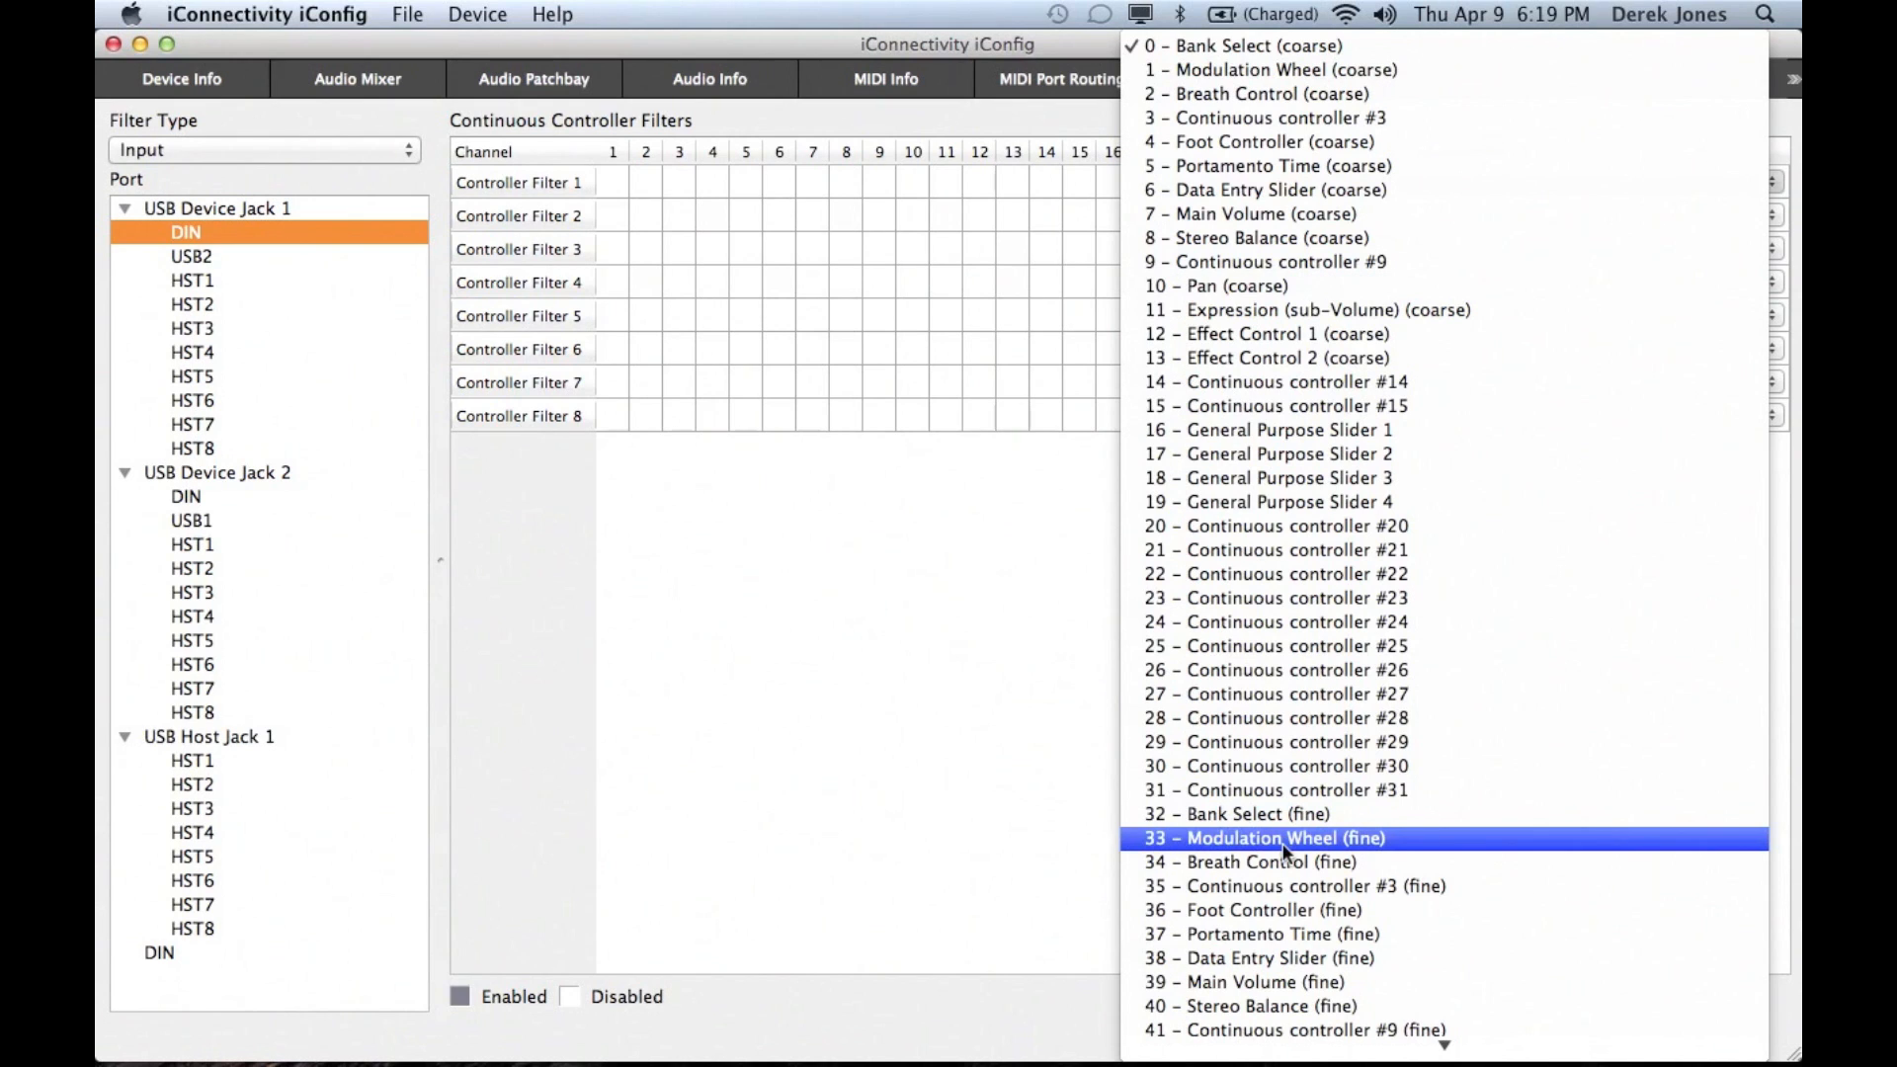
{"action": "left_click", "coordinate": [1271, 838]}
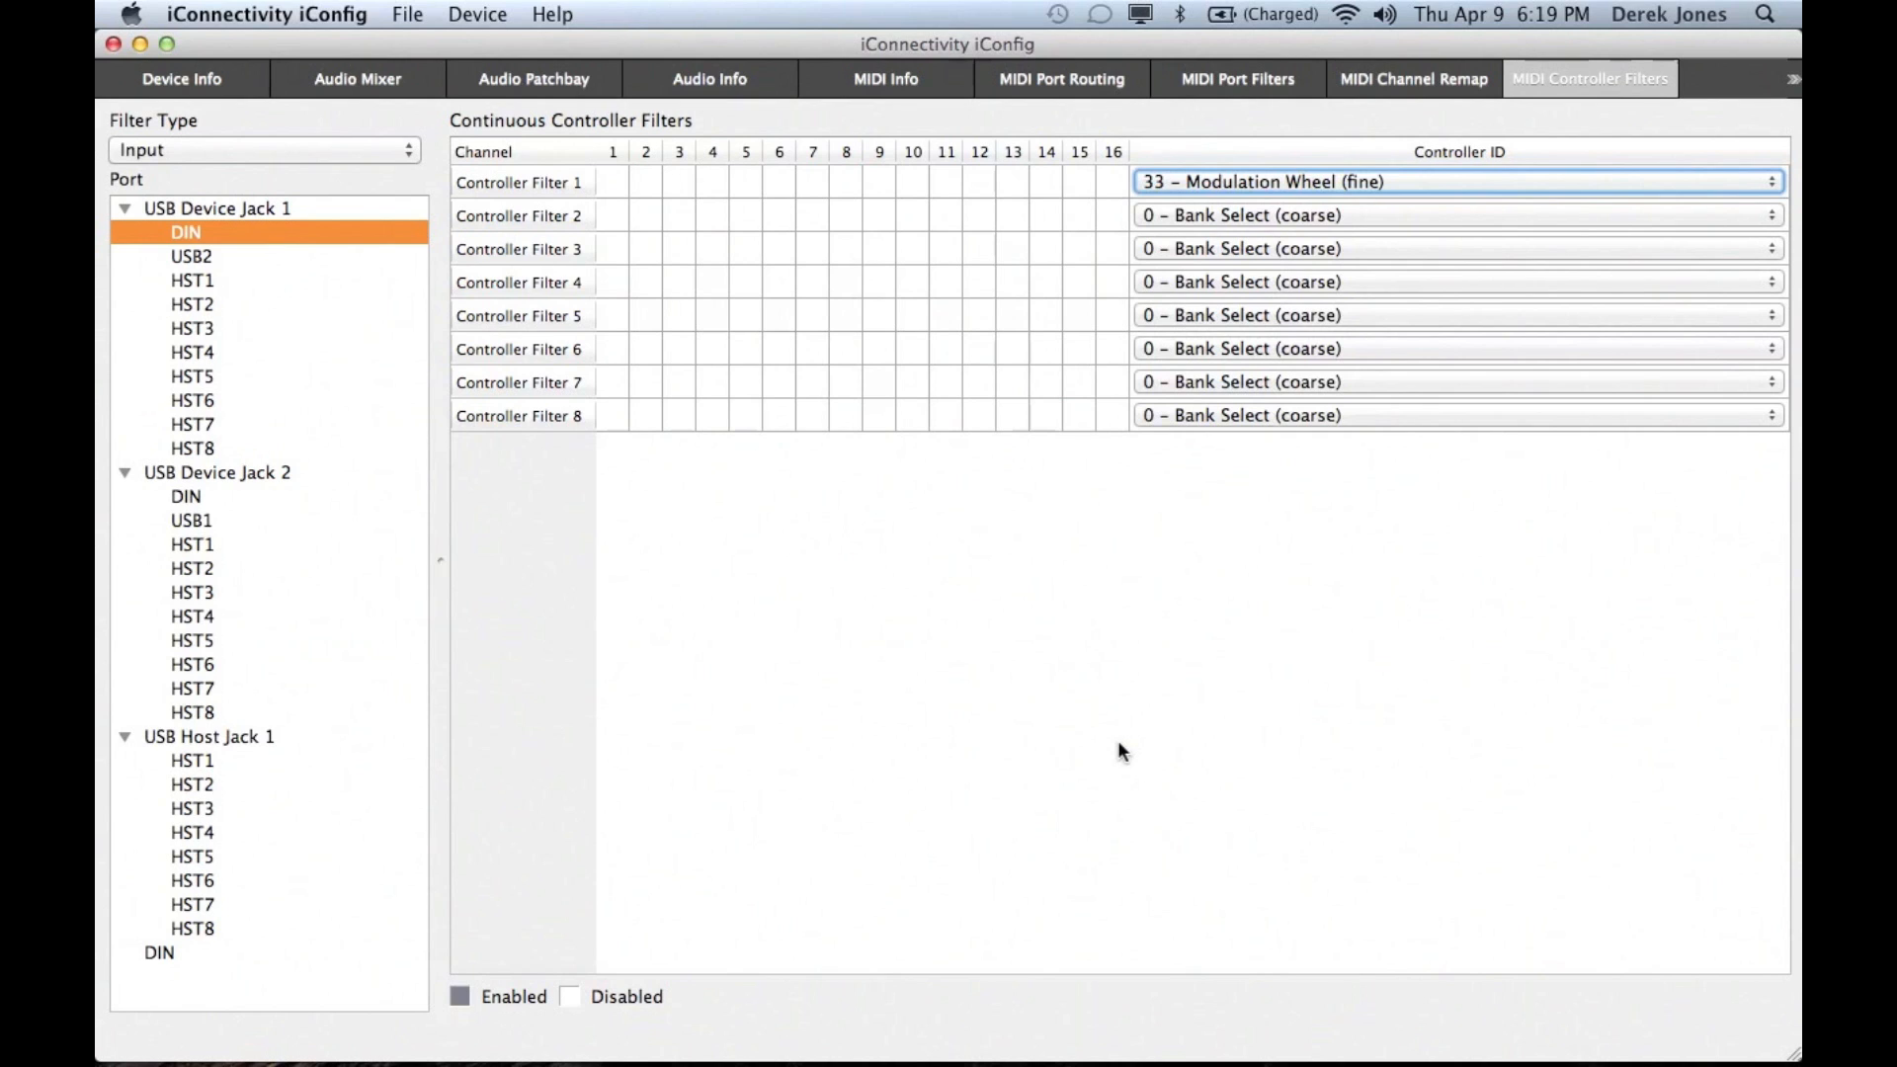
{"action": "mouse_move", "coordinate": [1034, 654]}
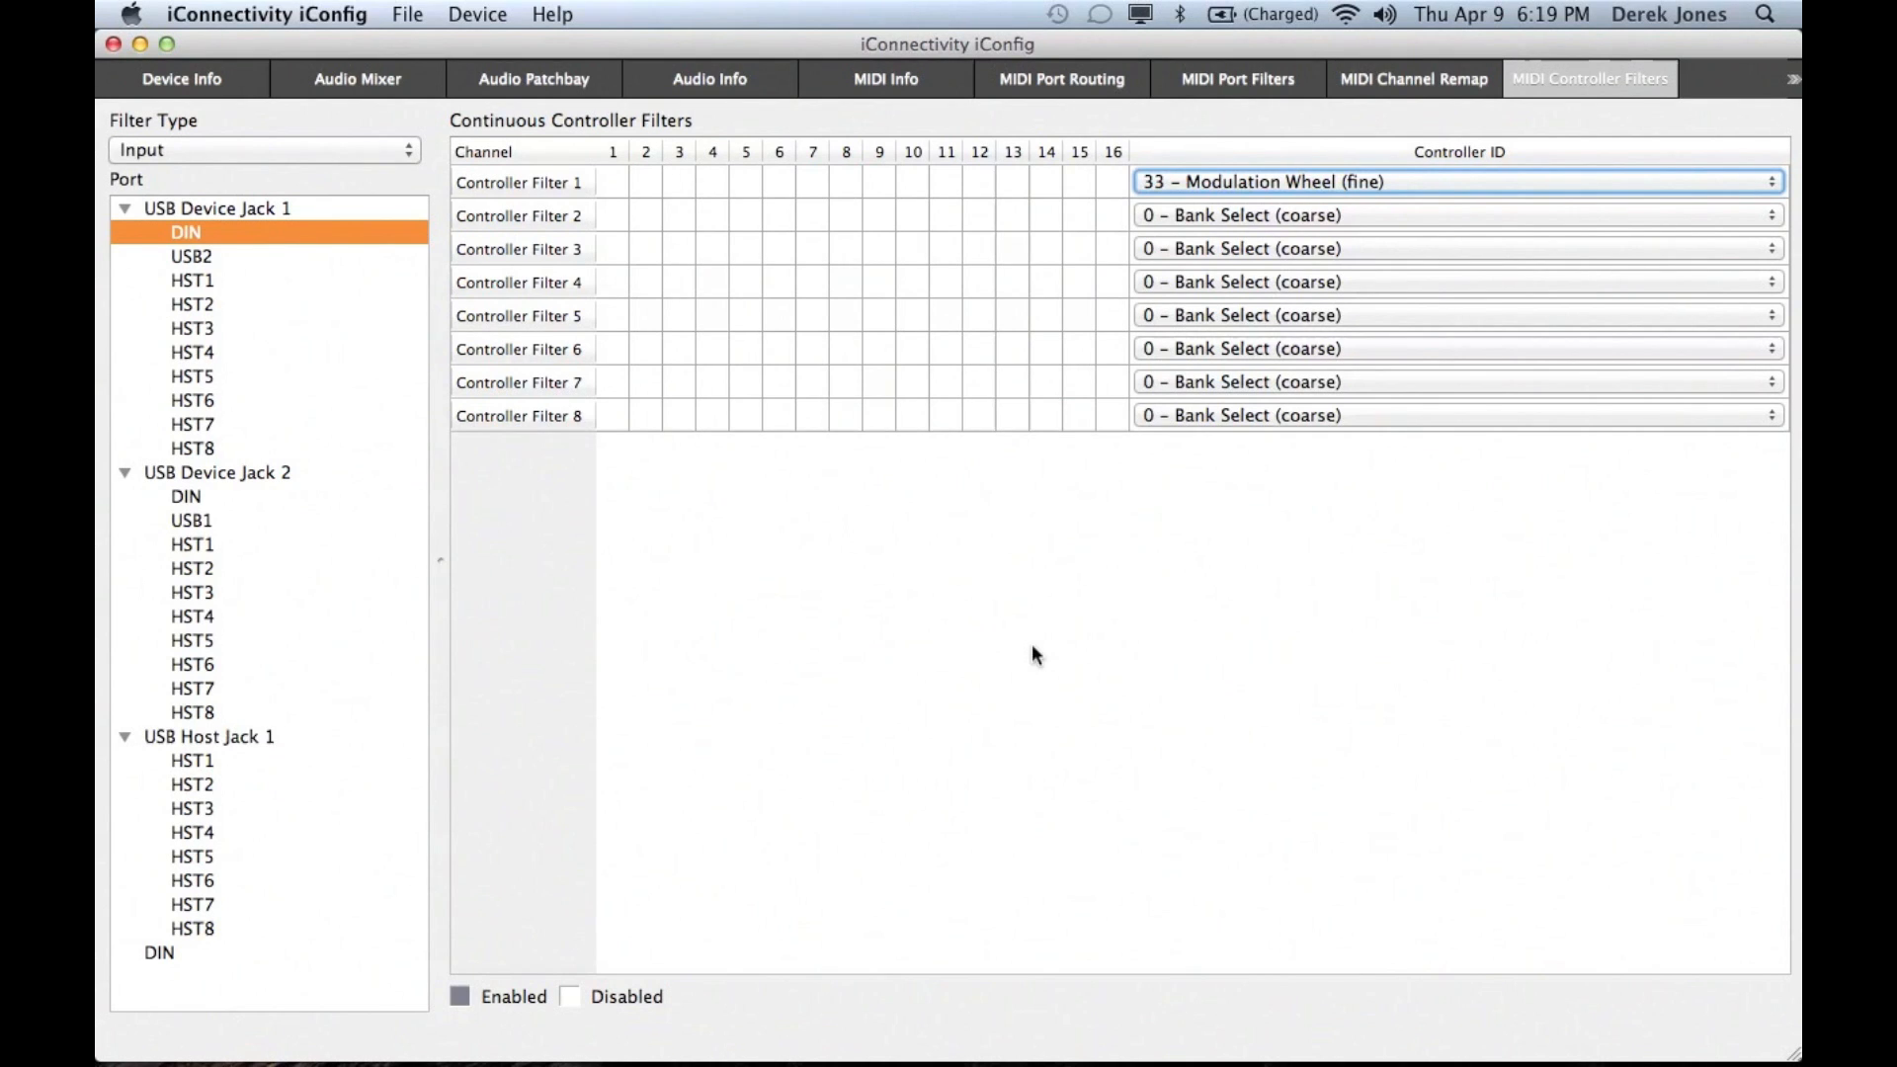
{"action": "mouse_move", "coordinate": [883, 545]}
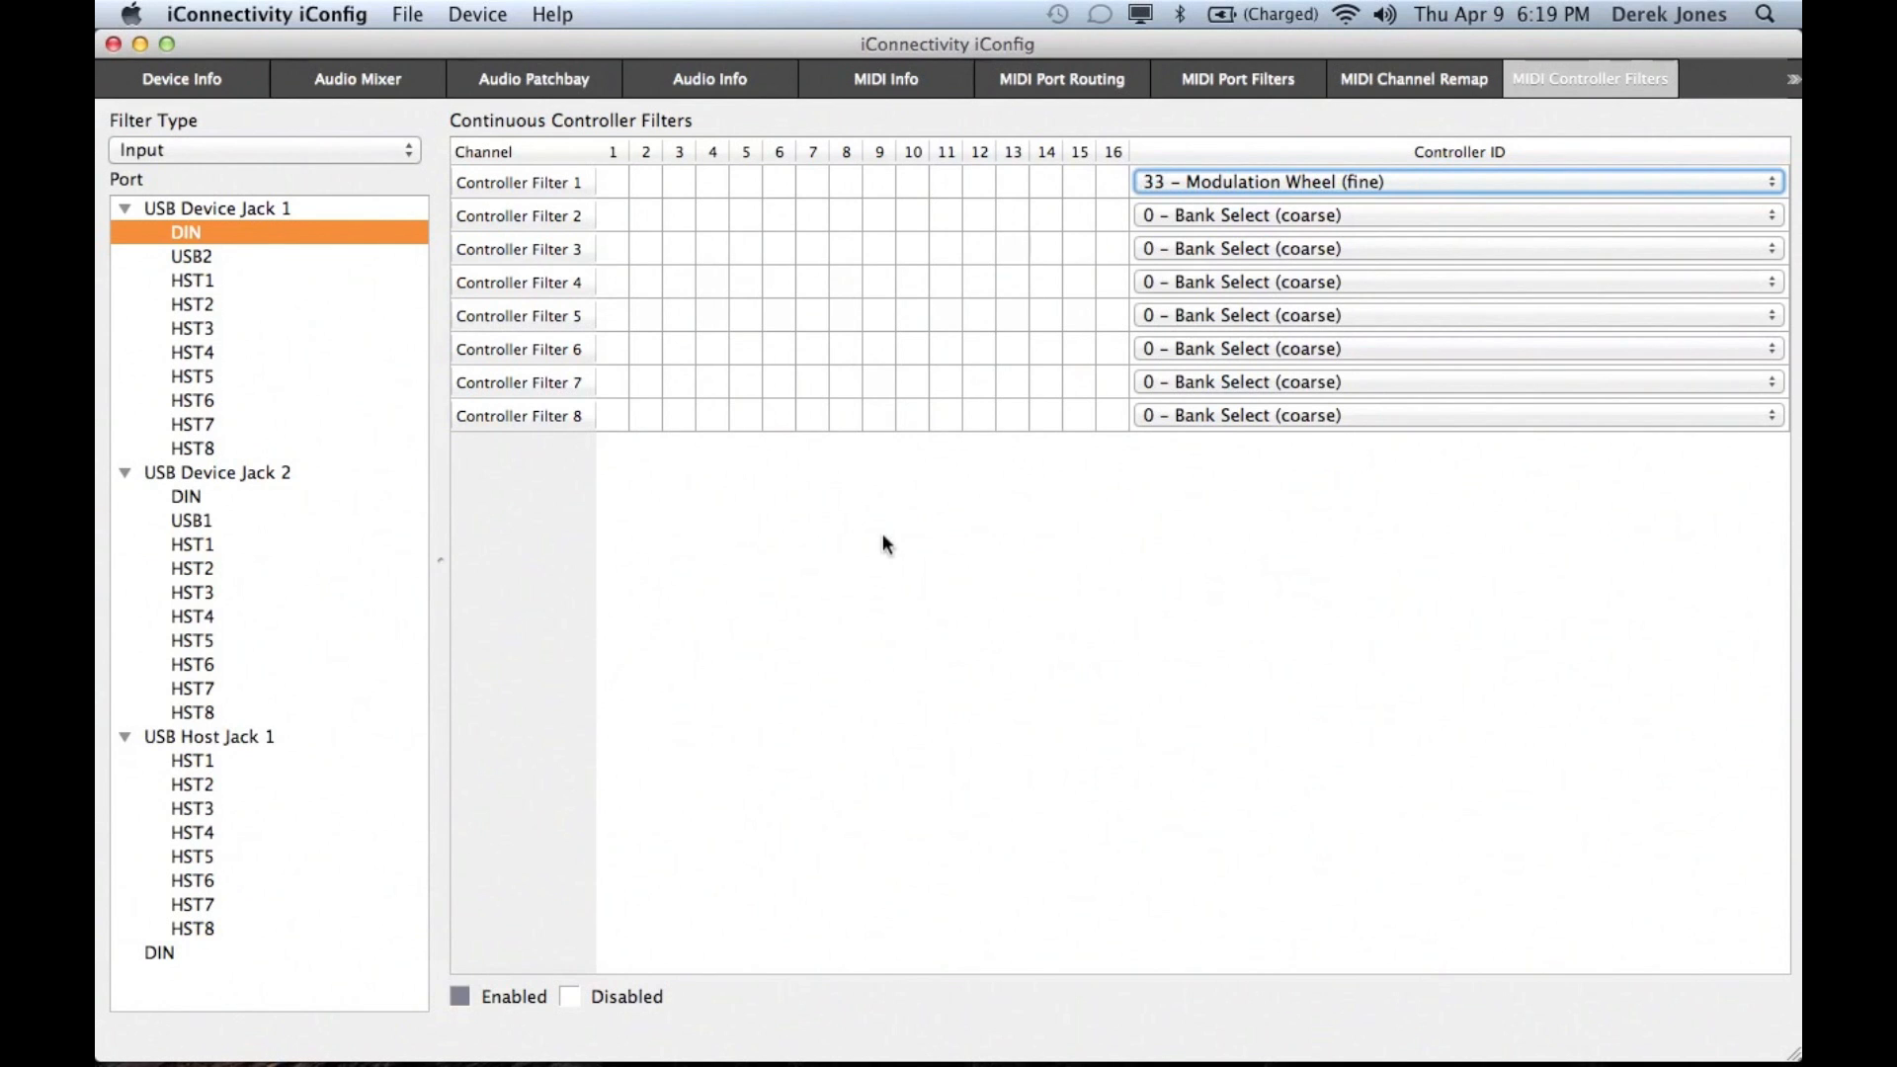